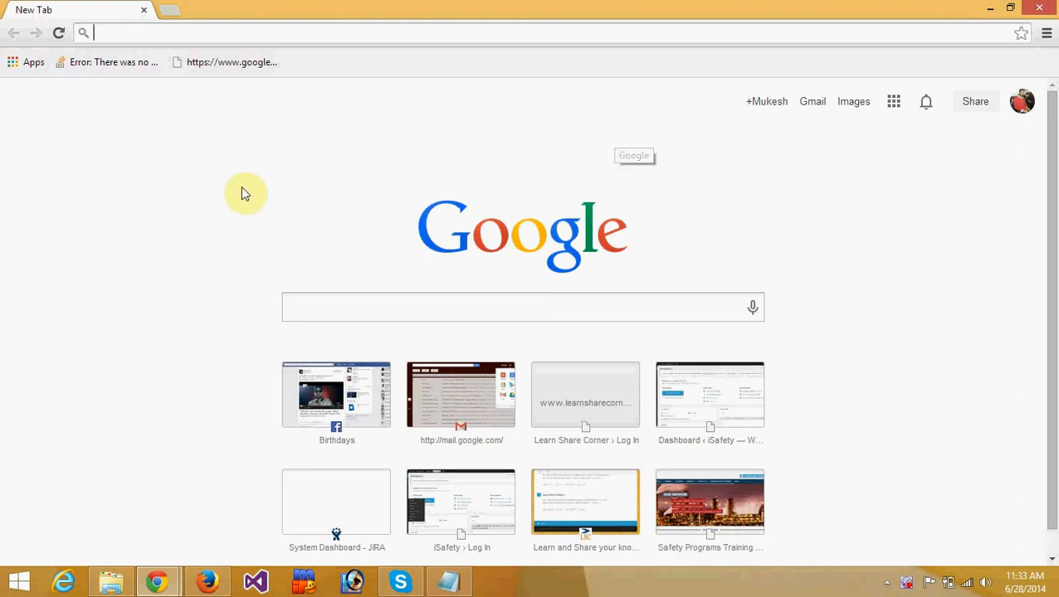
mouse_move(279, 206)
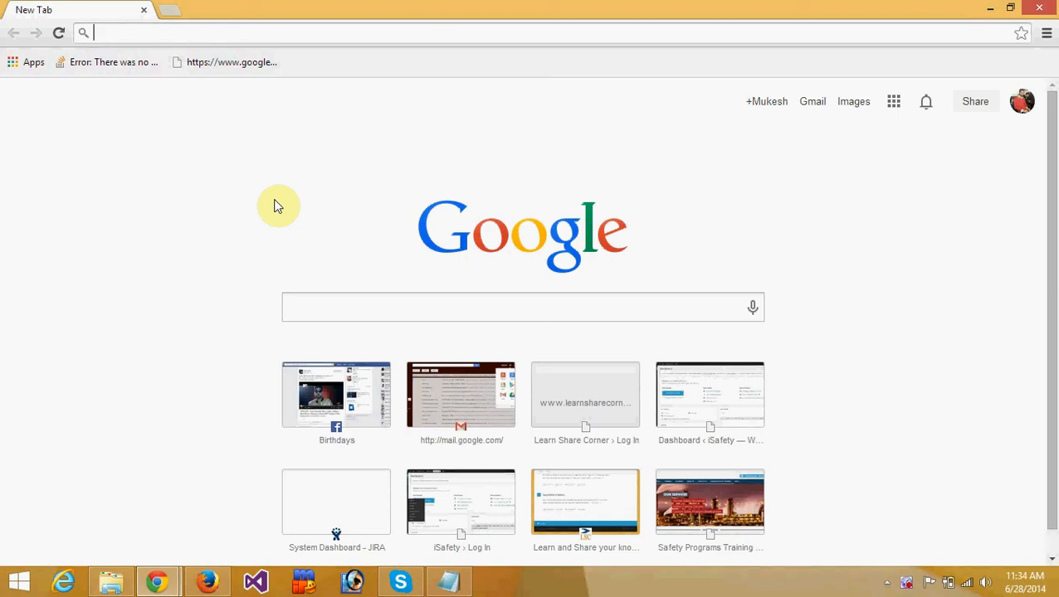
mouse_move(348, 193)
type("learnsharecorner.com")
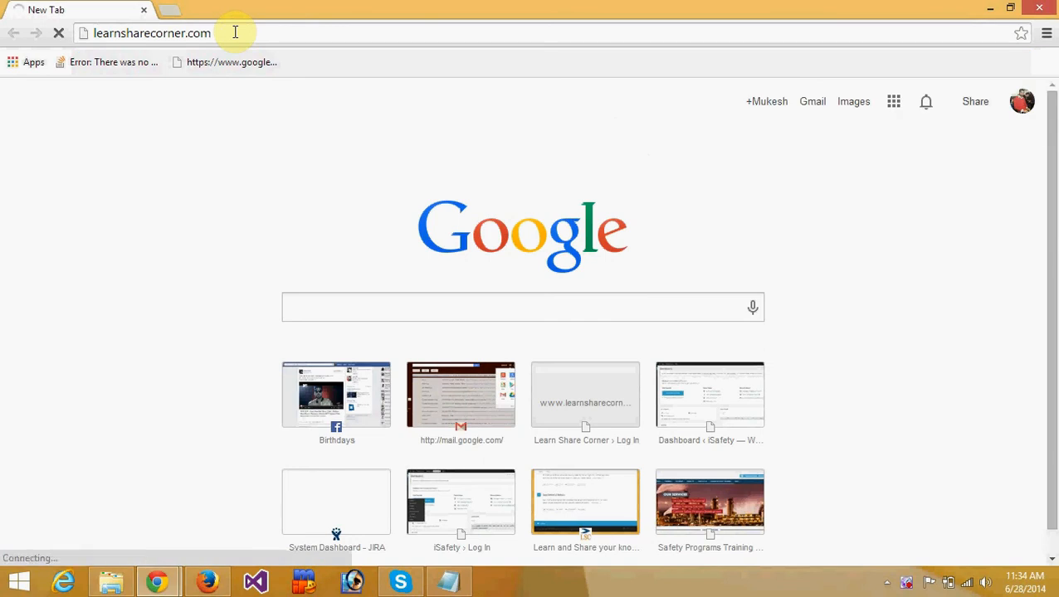
Load Learn Share Corner, browse How To, and reach the setup steps of the Facebook fan page post.
key("Return")
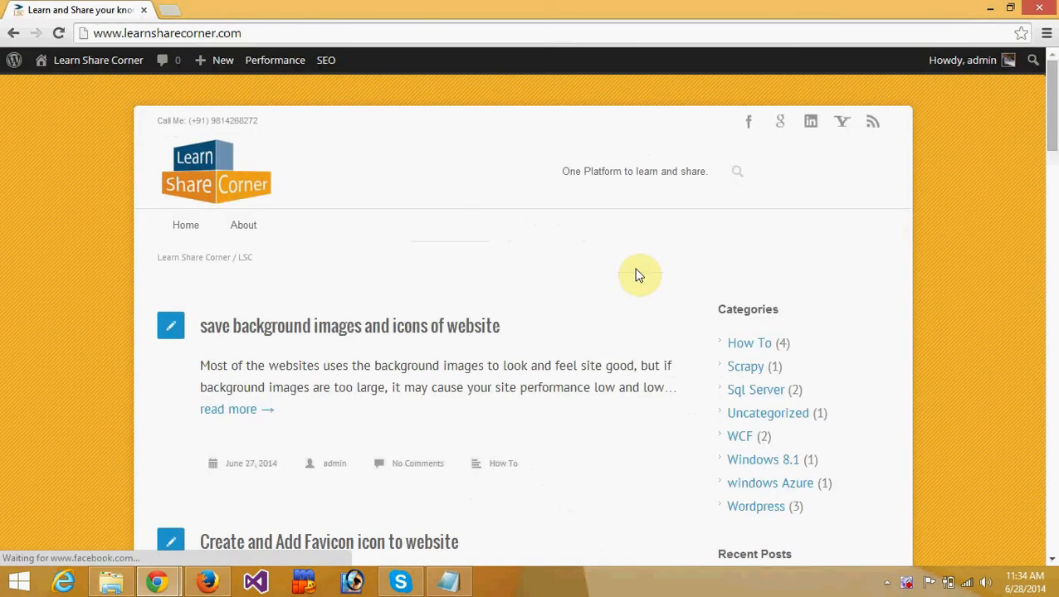
left_click(749, 341)
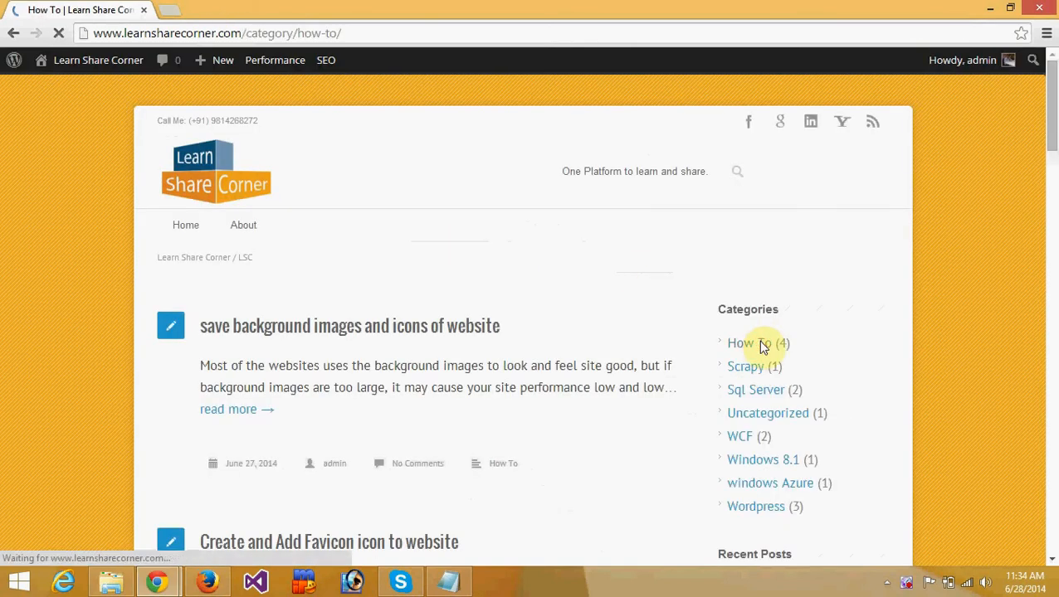
scroll("down", 3)
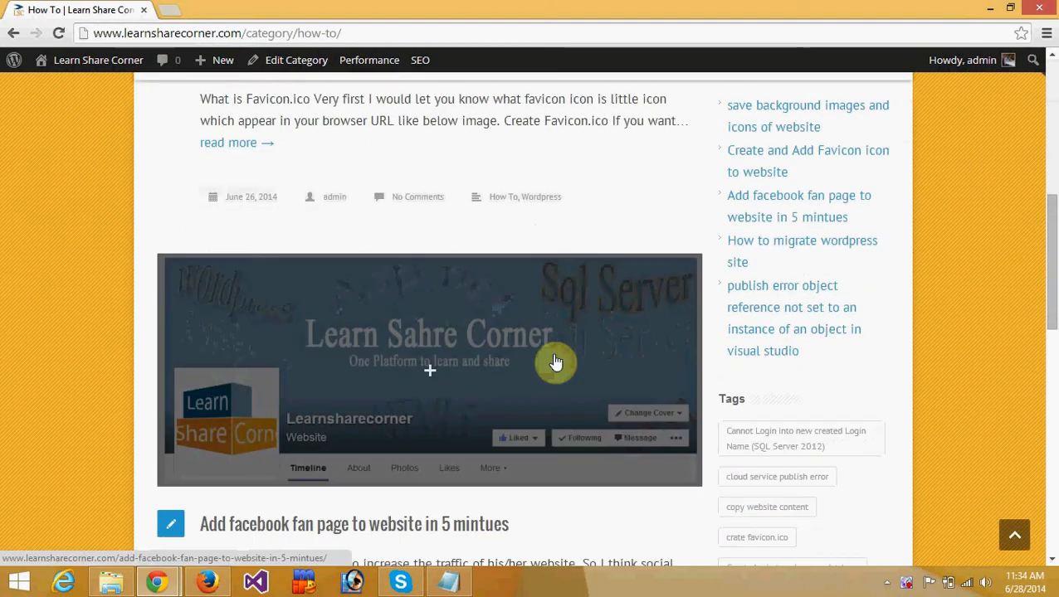
scroll("down", 3)
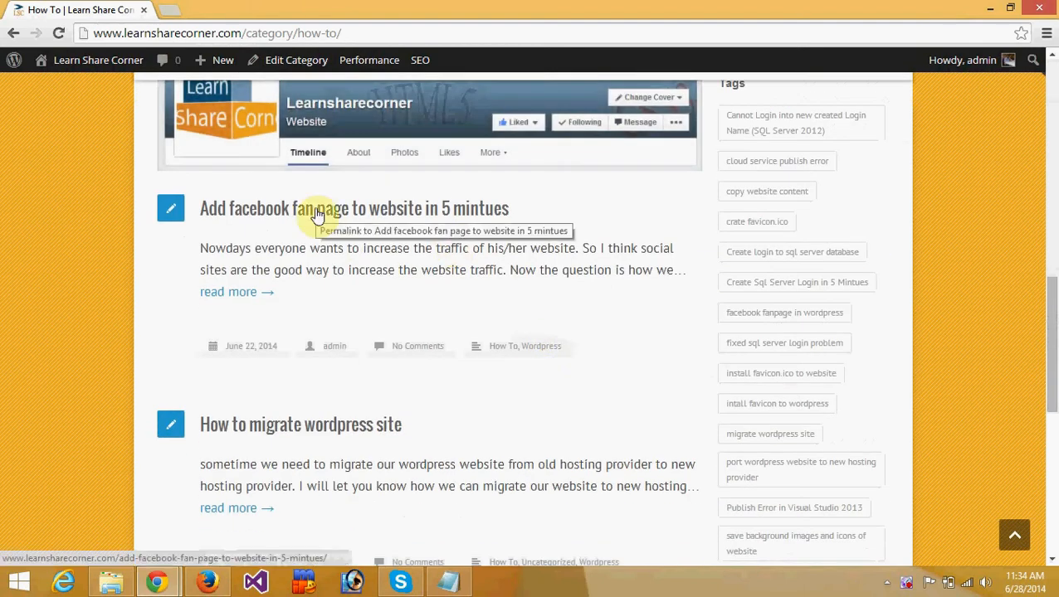
left_click(315, 209)
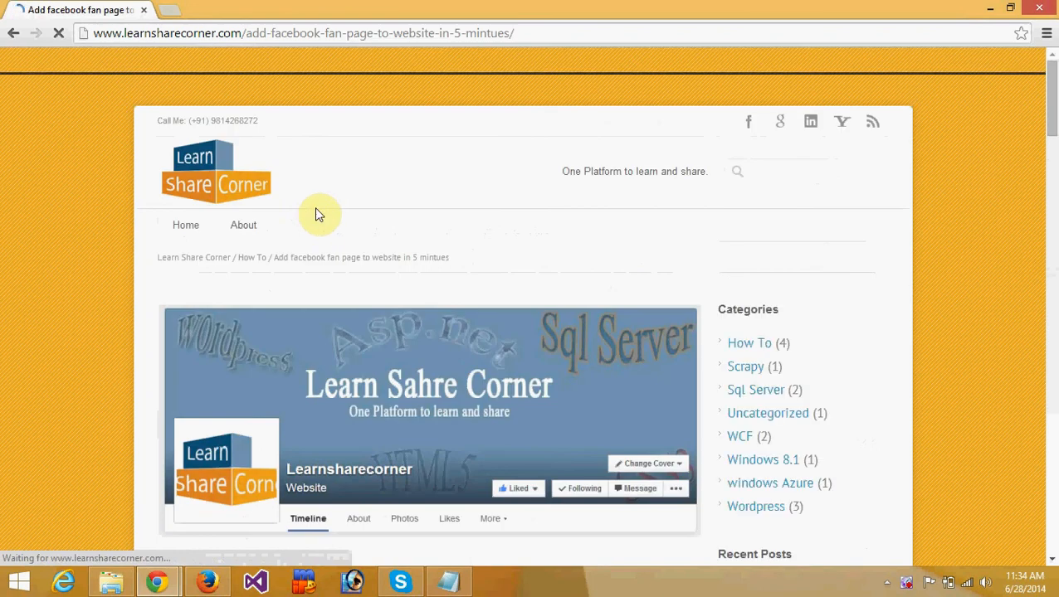
scroll("down", 3)
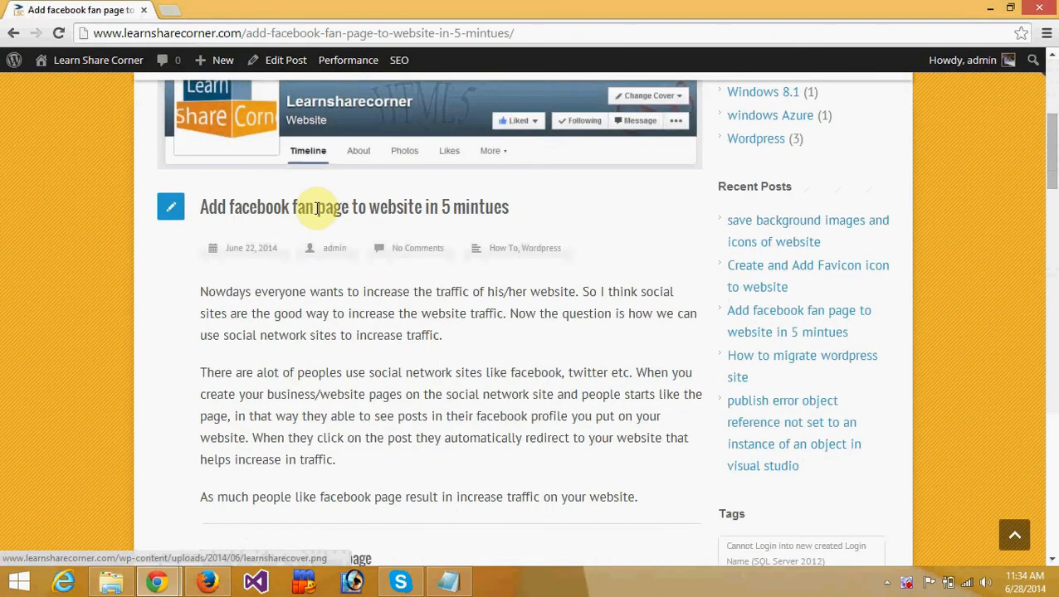
scroll("down", 3)
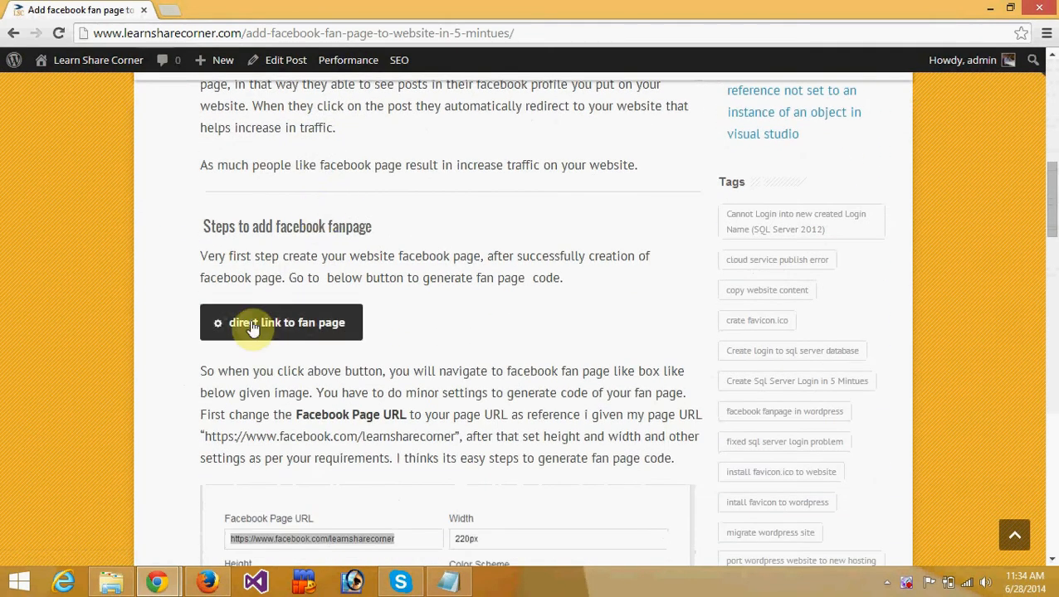
mouse_move(252, 322)
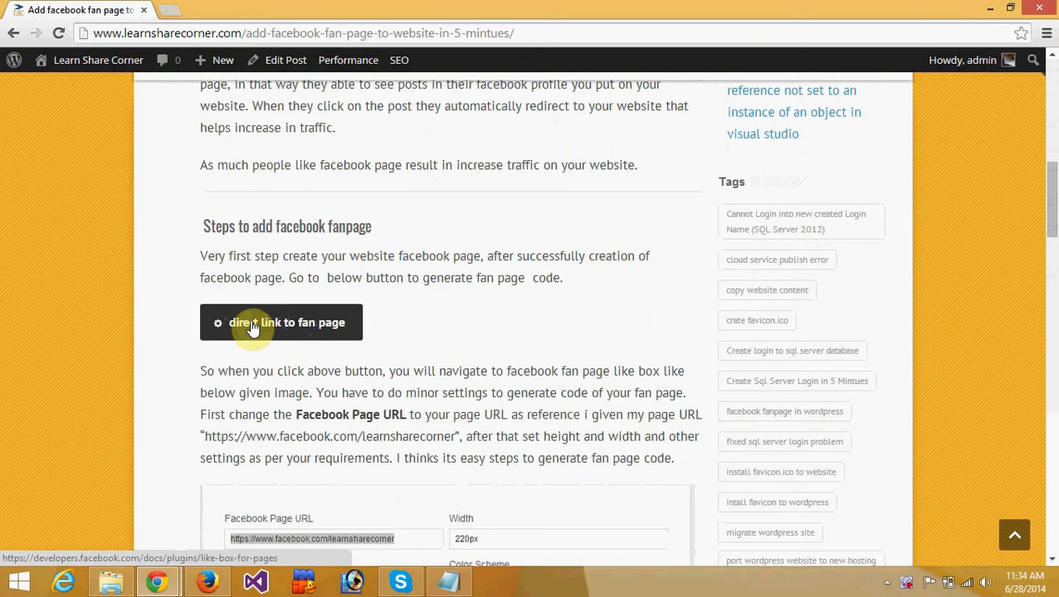
Follow the post's direct link to the Facebook Developers Like Box configurator and review the page.
left_click(282, 321)
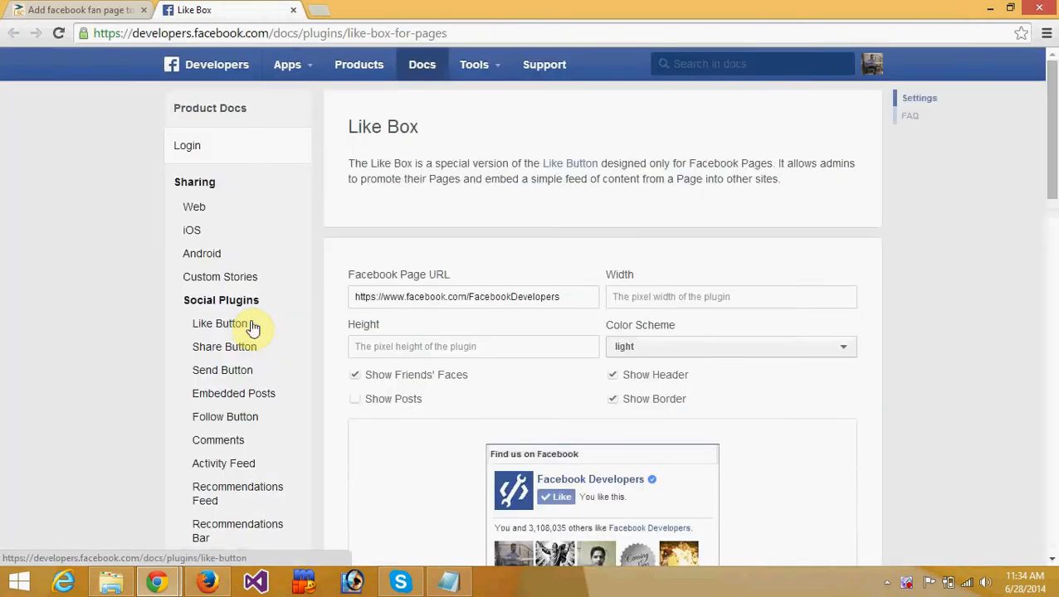
mouse_move(518, 323)
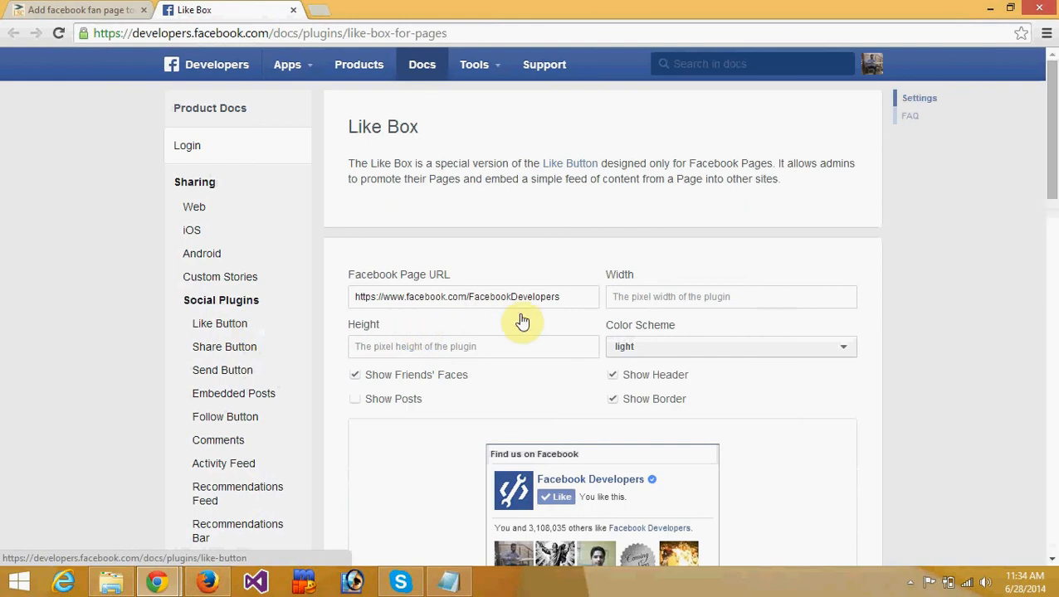
scroll("down", 3)
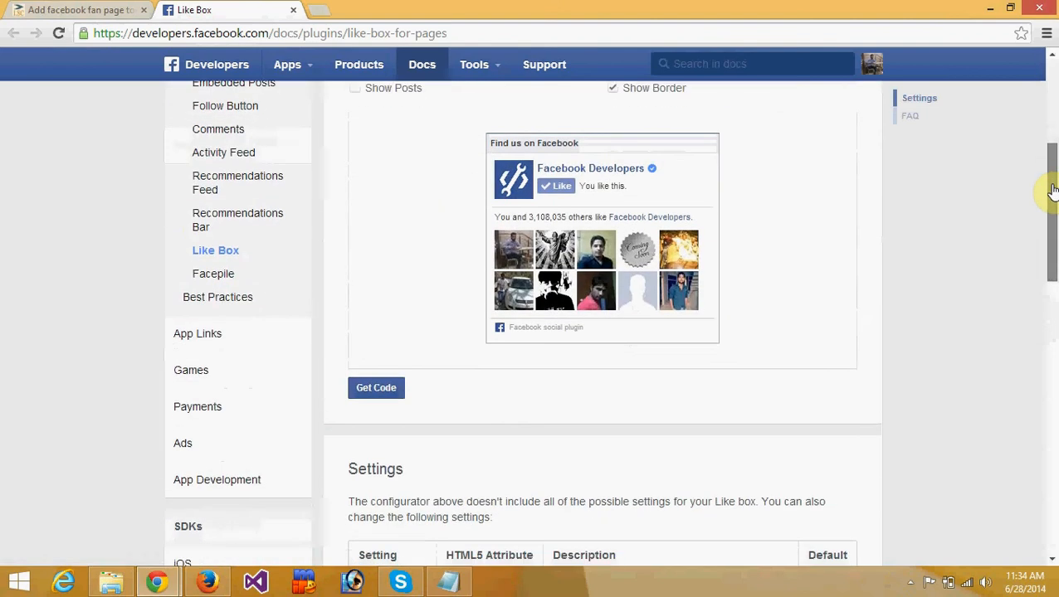
scroll("up", 3)
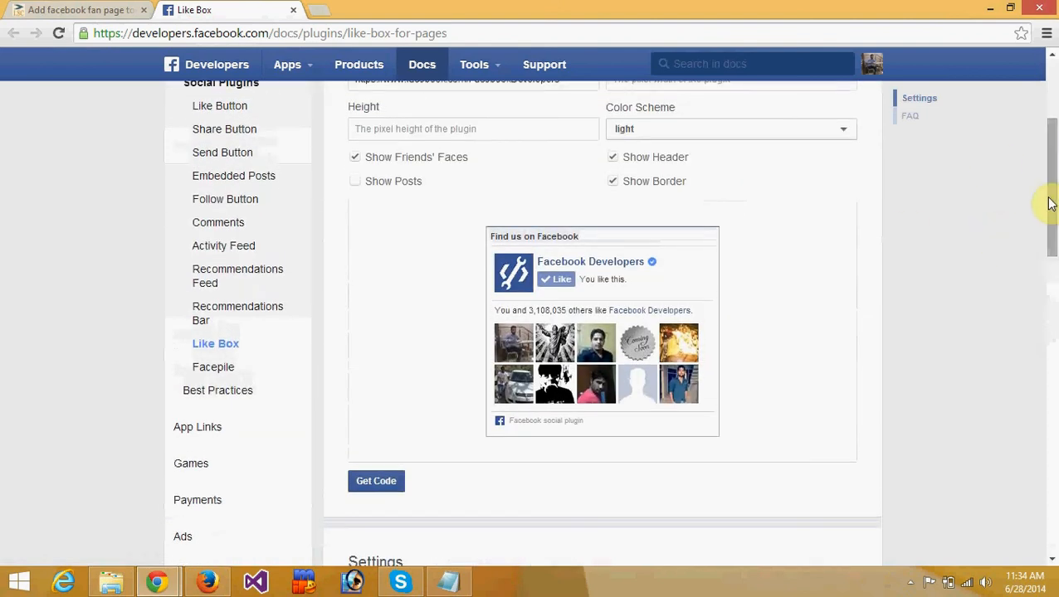
scroll("up", 3)
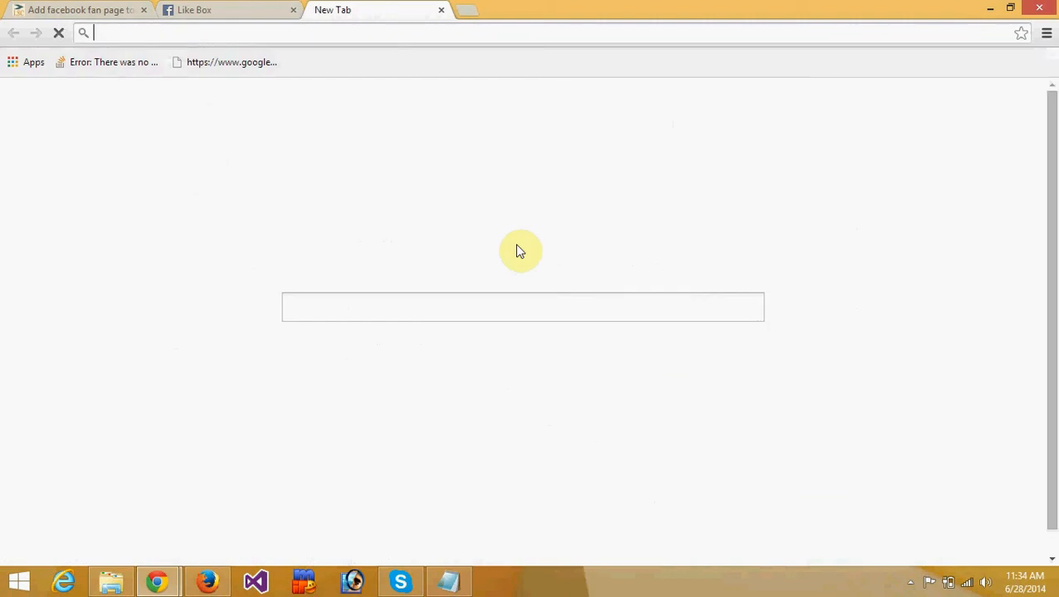
Visit facebook.com, show the Learnsharecorner fan page, then return to the Like Box configurator.
type("facebook.com")
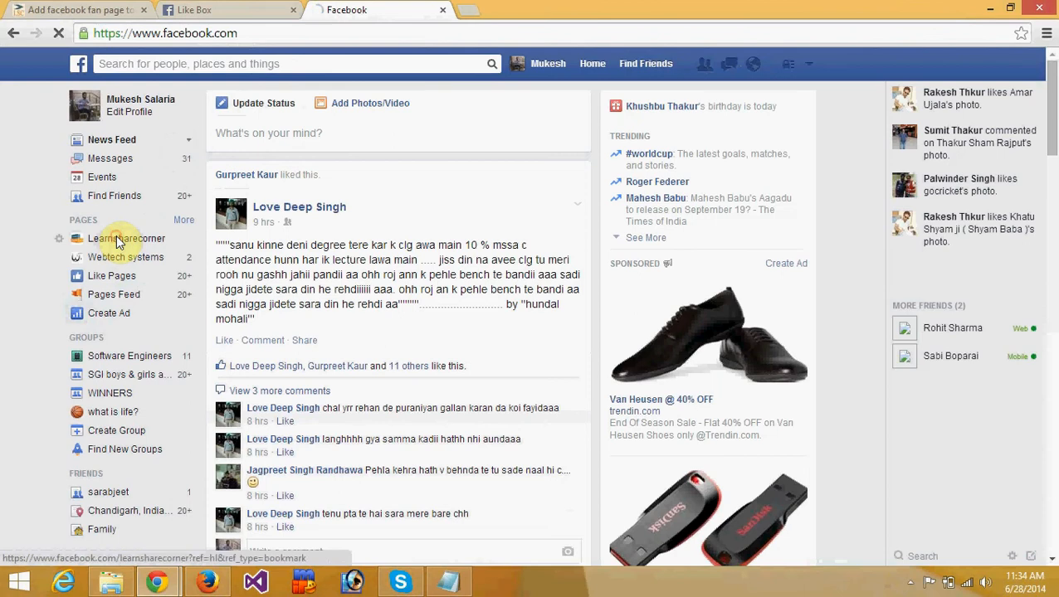
left_click(127, 239)
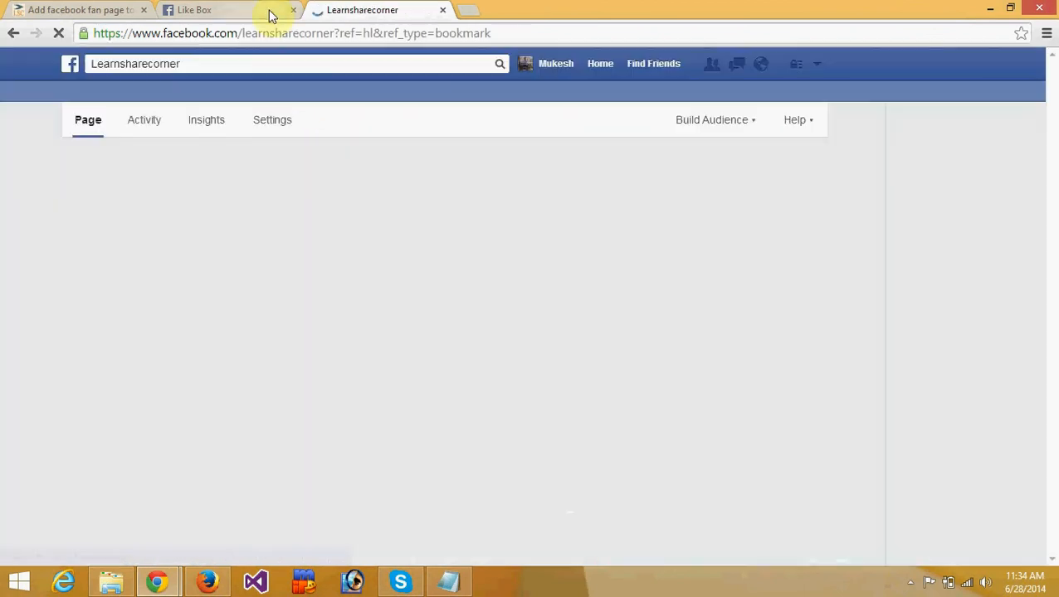
left_click(290, 33)
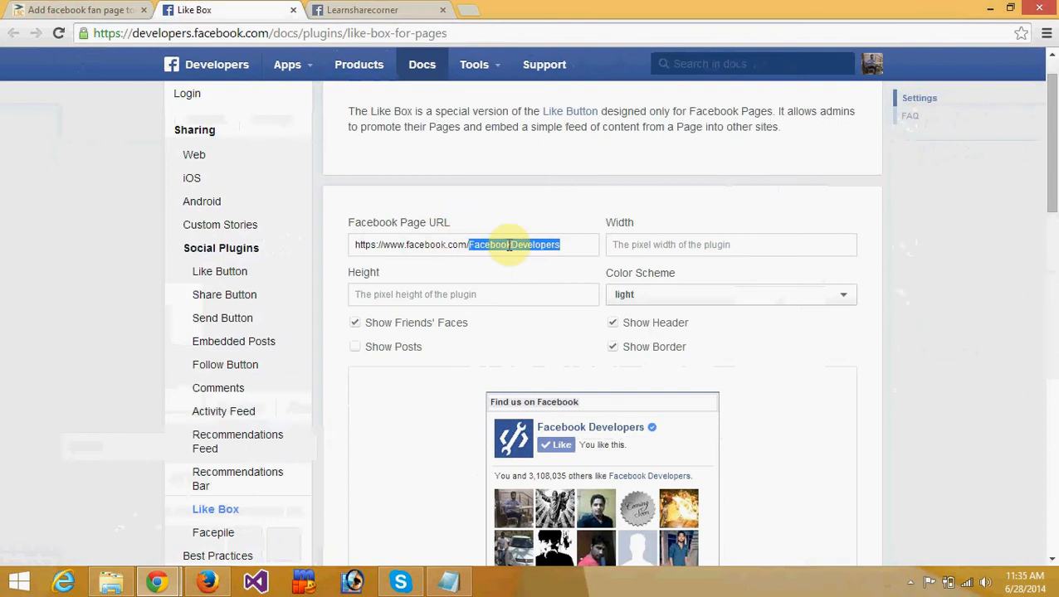
Point the Facebook Page URL at learnsharecorner and check the preview shows the fan page.
type("learnsharecorner")
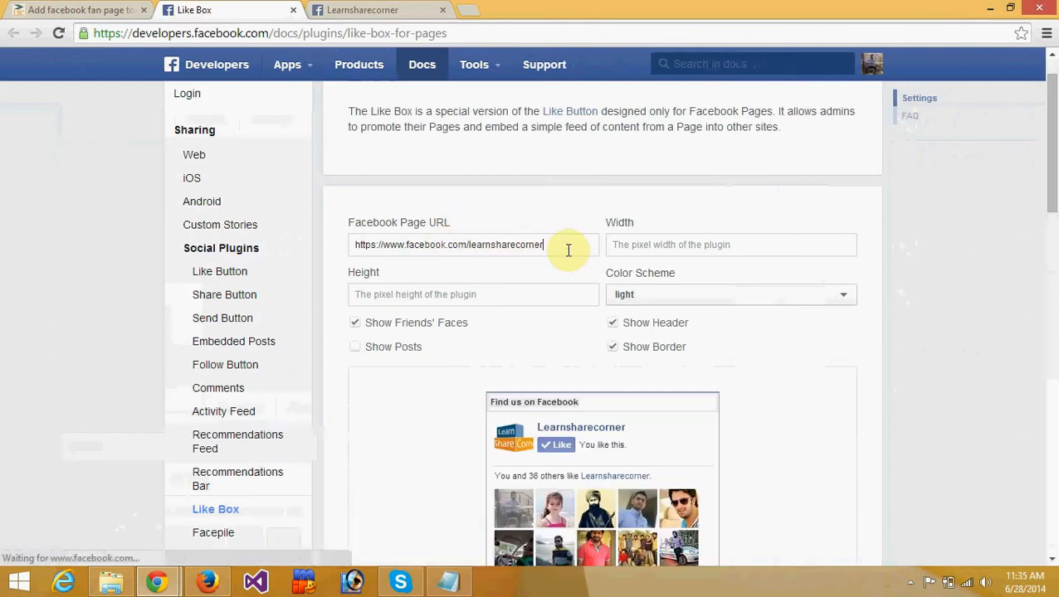
scroll("down", 3)
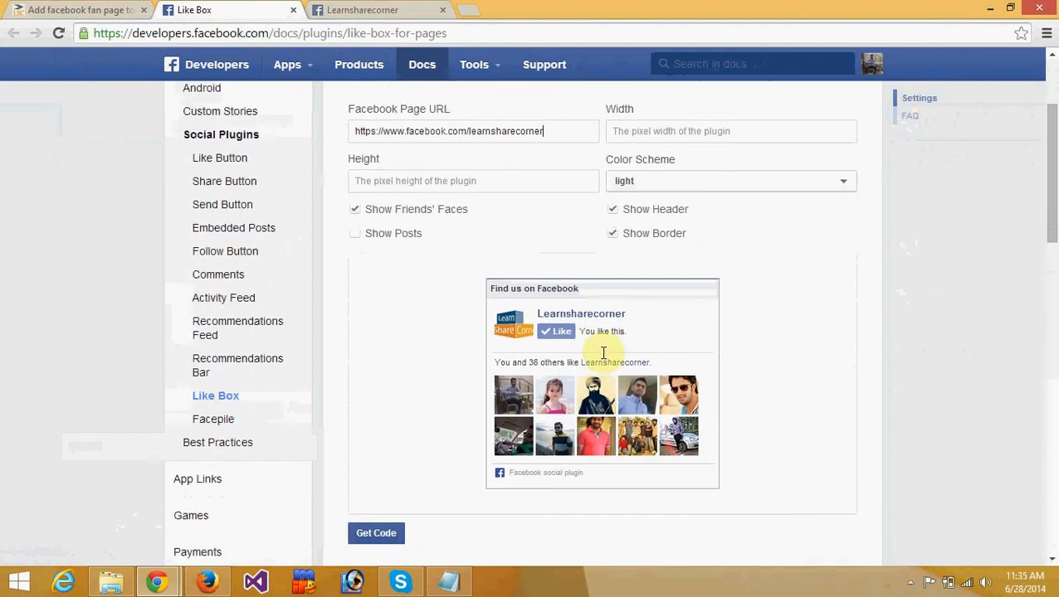
mouse_move(521, 311)
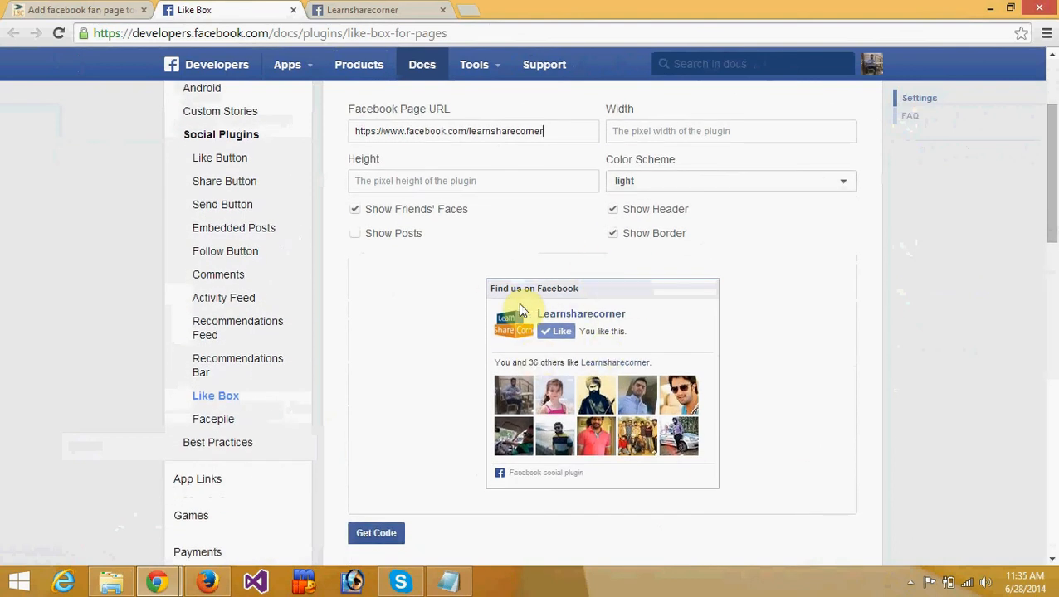
mouse_move(514, 390)
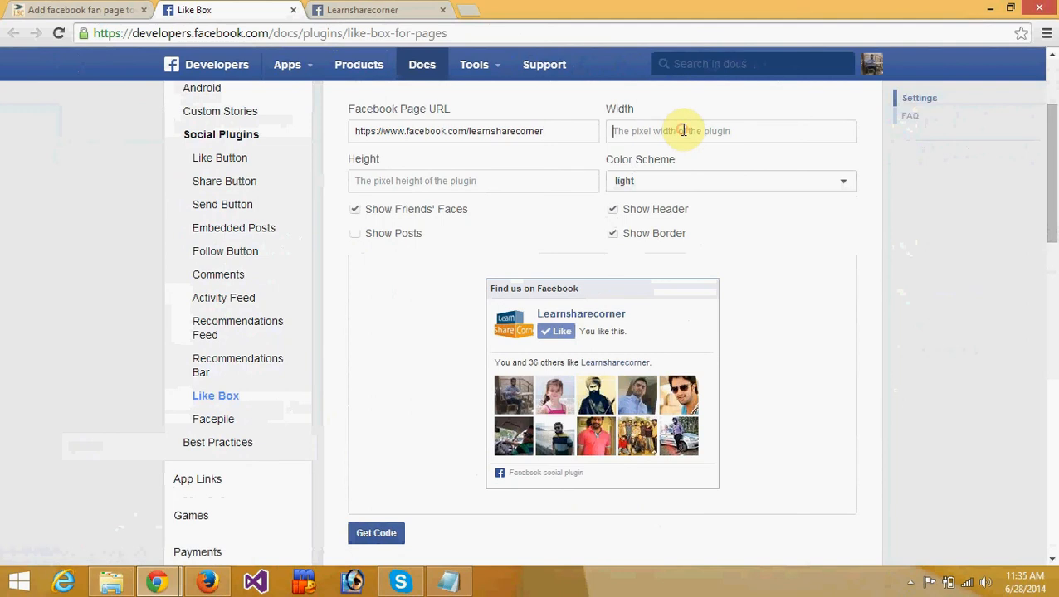
Set the Like Box width to 220, keep the light colour scheme, and toggle Show Posts before previewing.
type("220")
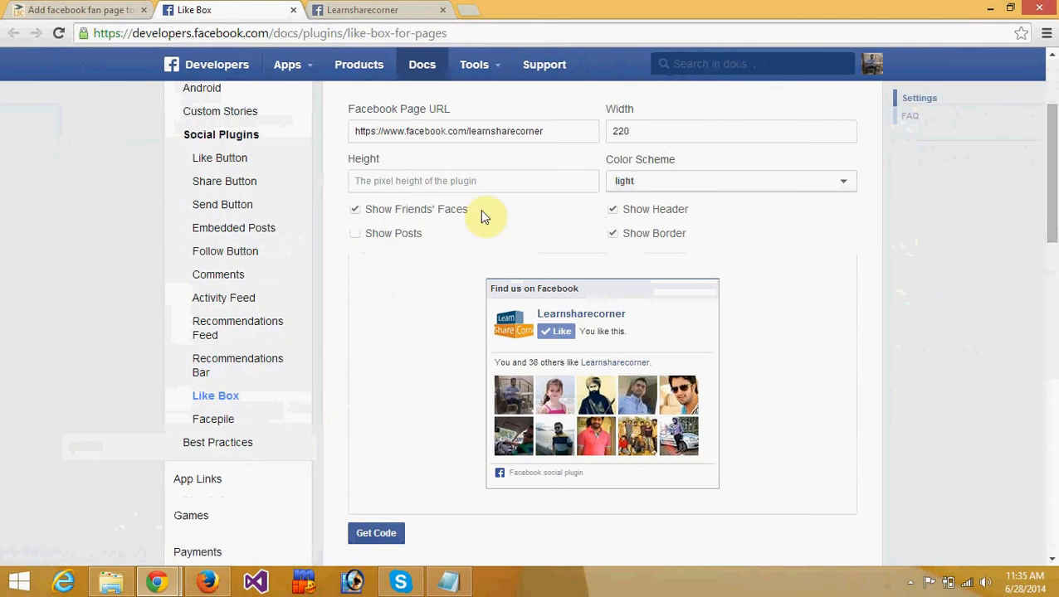
left_click(730, 181)
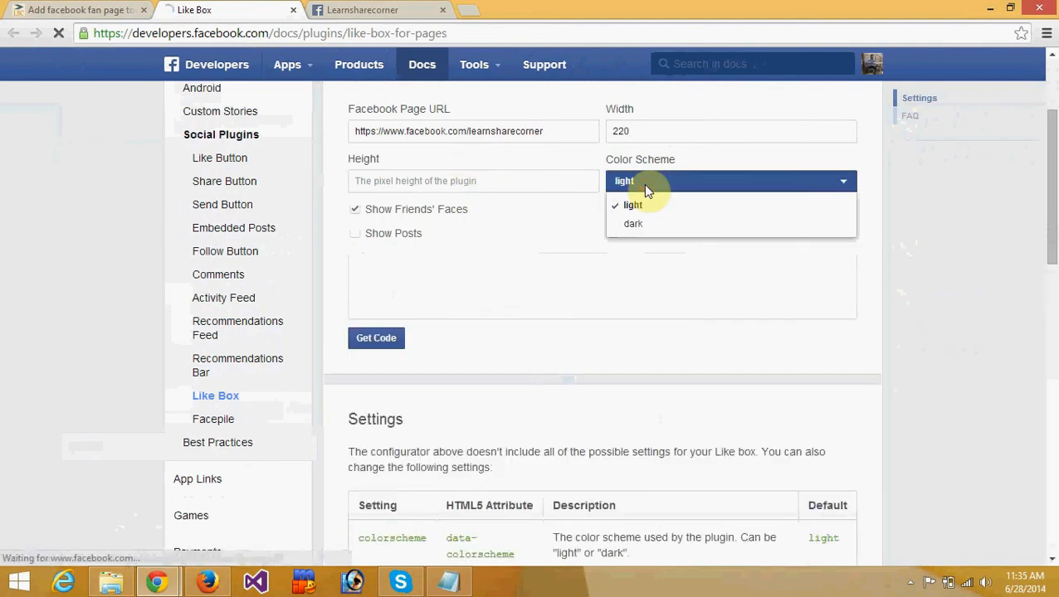
left_click(632, 222)
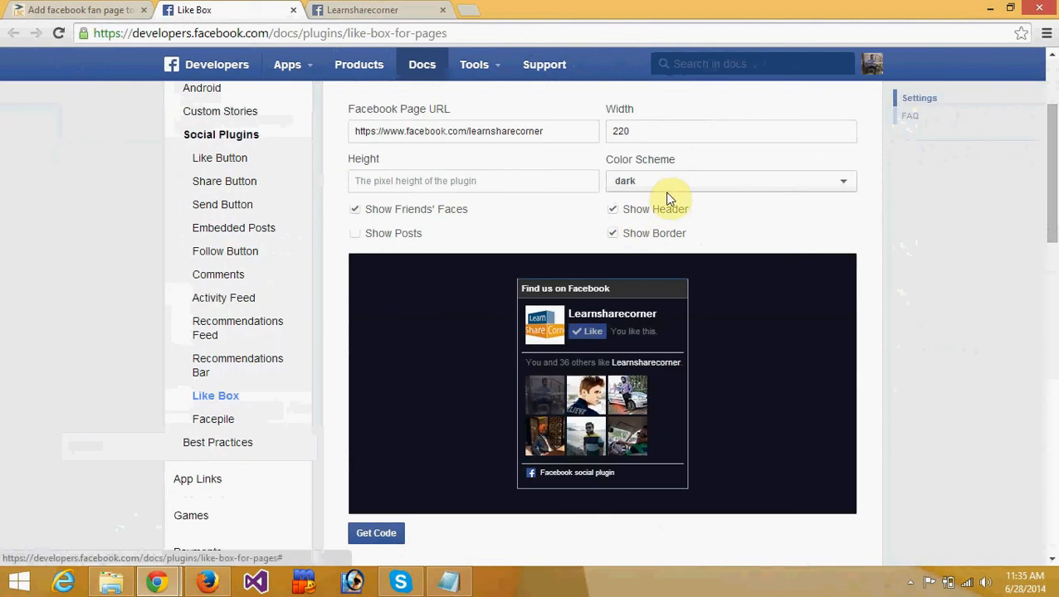
left_click(728, 181)
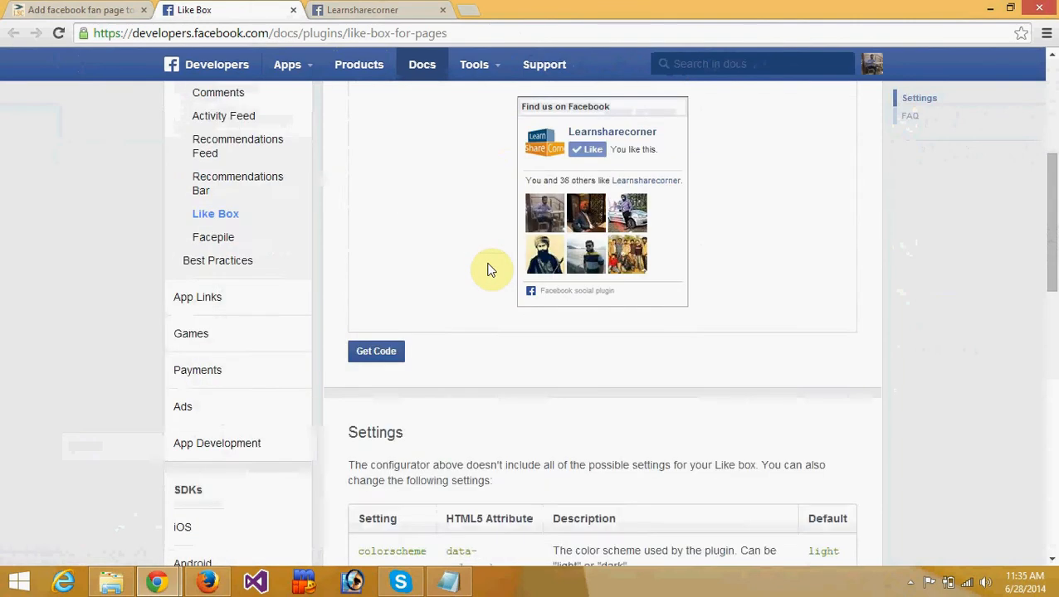
scroll("up", 3)
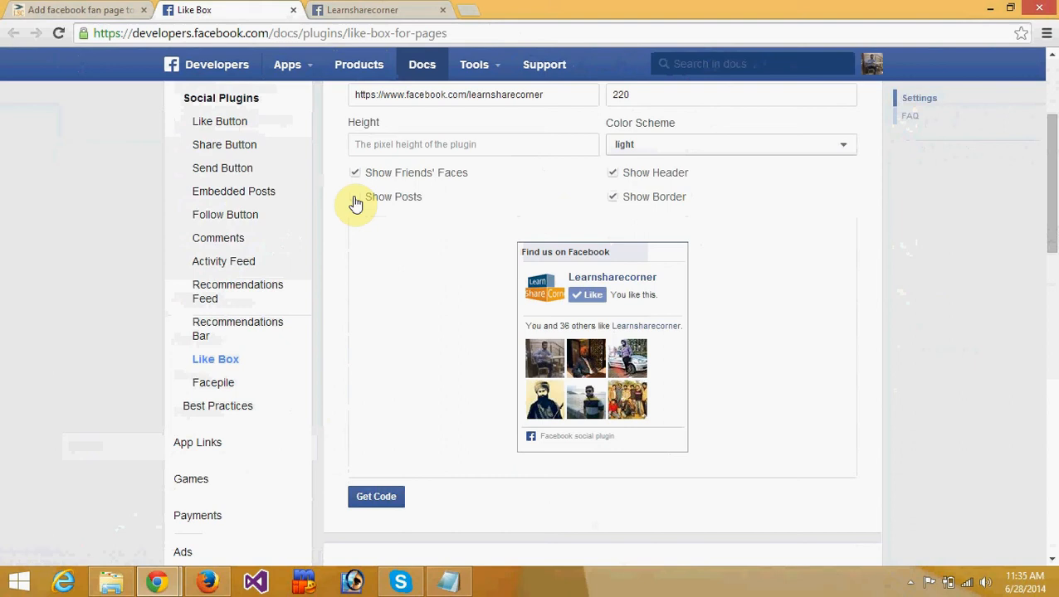
left_click(355, 195)
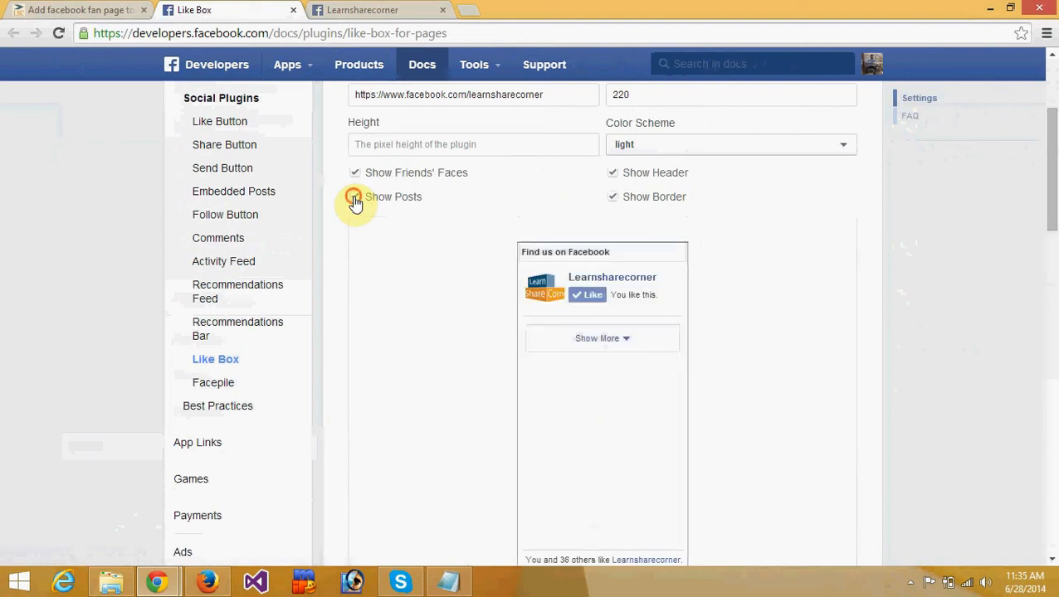
scroll("down", 3)
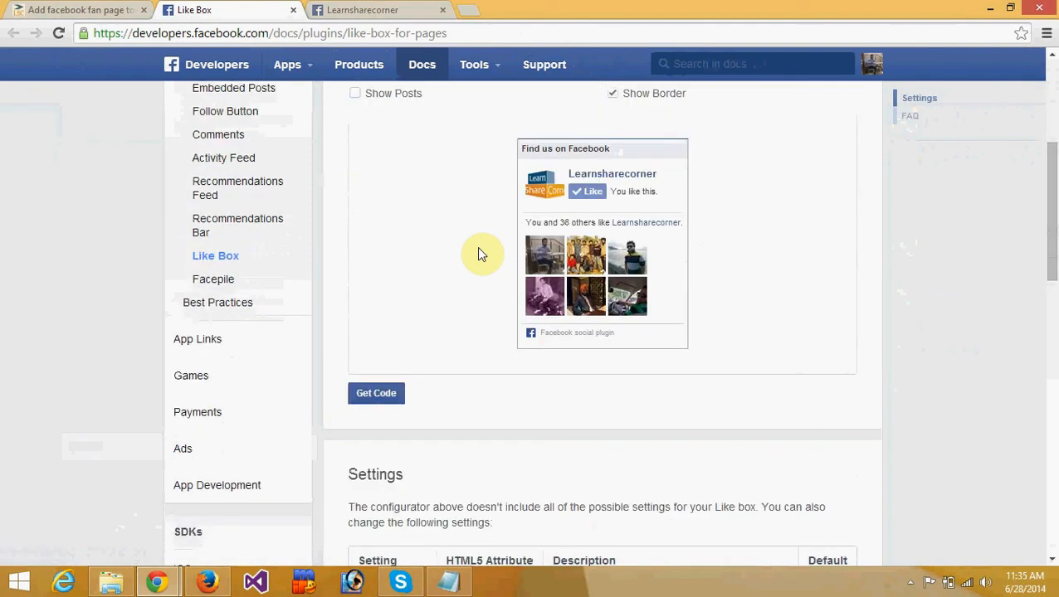
mouse_move(375, 393)
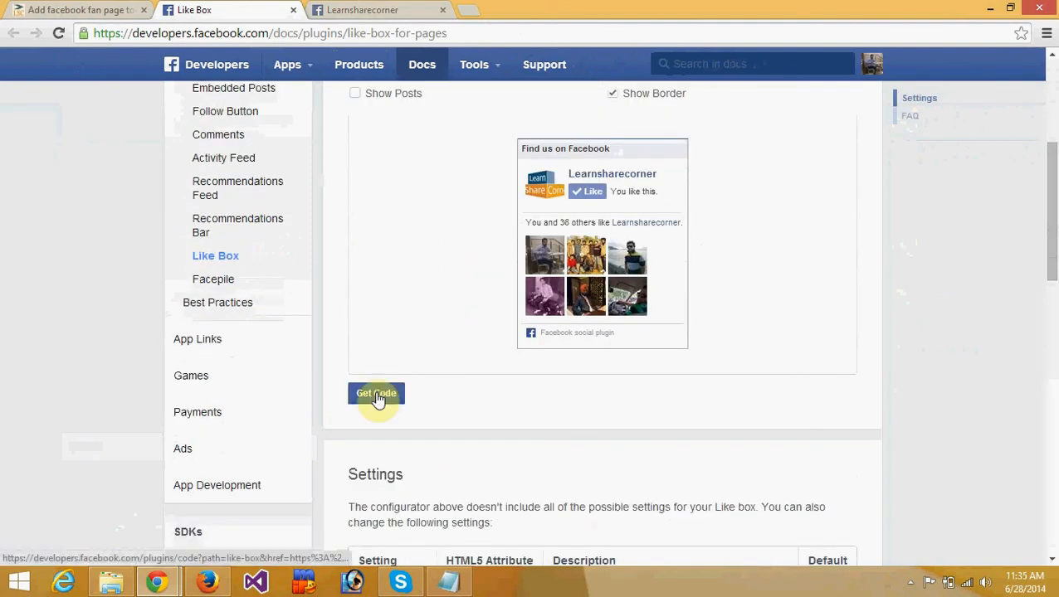
Generate the Like Box code, take the IFRAME version for copying, and start a blank tab.
left_click(375, 394)
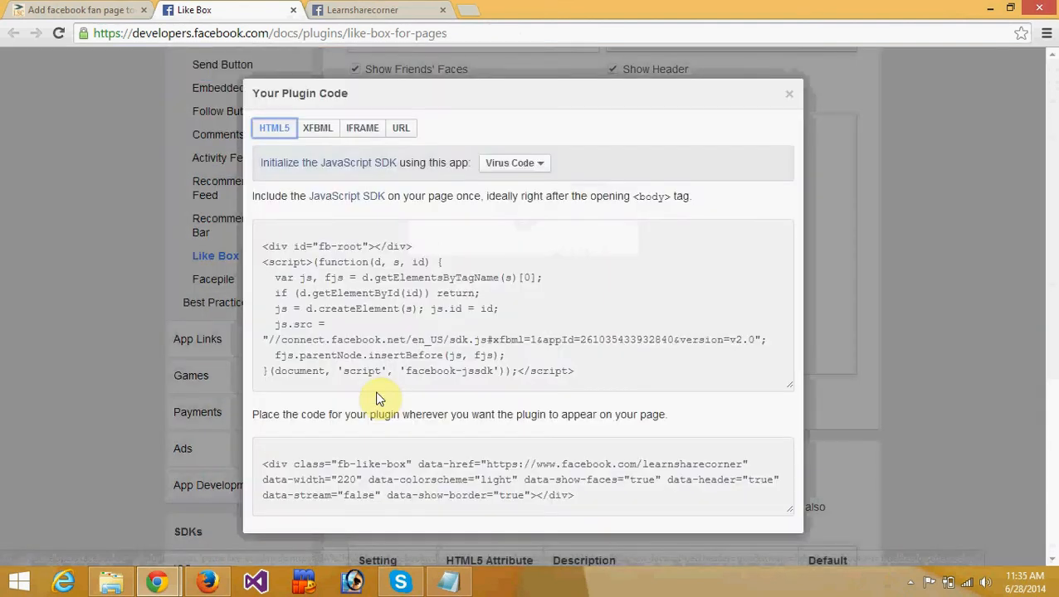
mouse_move(454, 247)
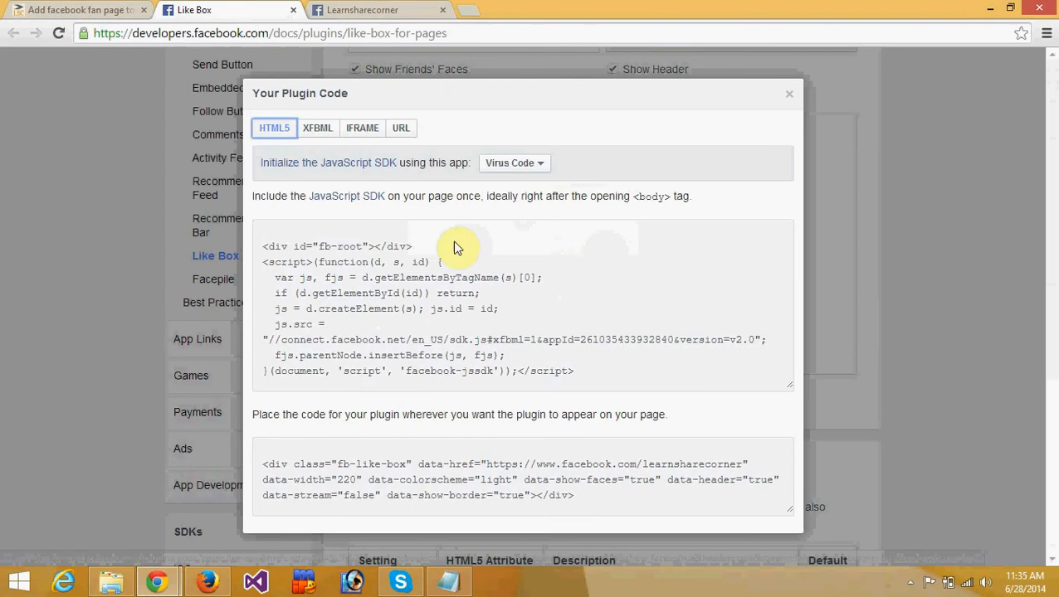
left_click(362, 128)
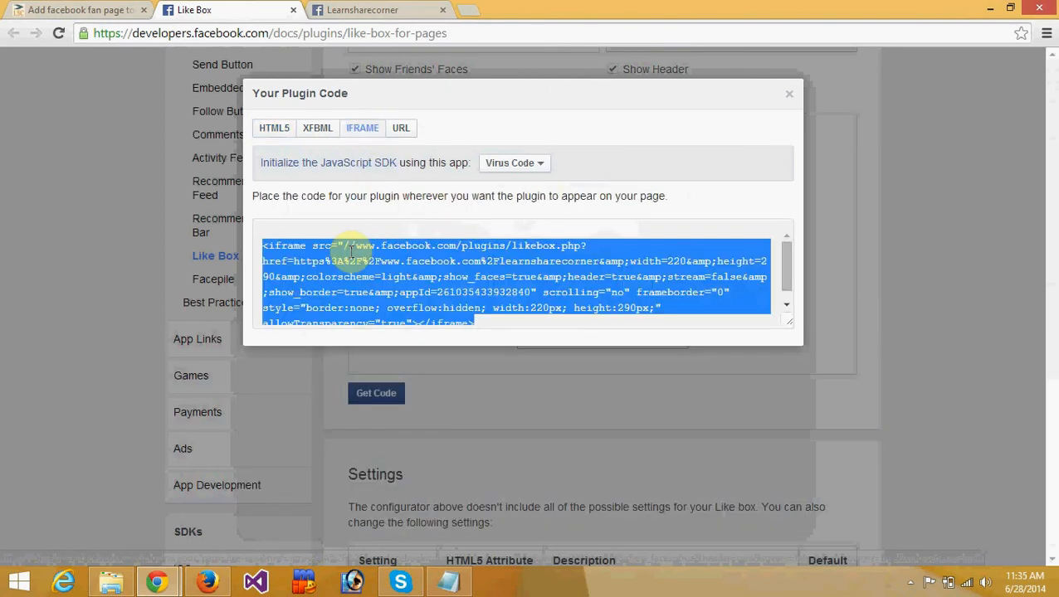
mouse_move(567, 46)
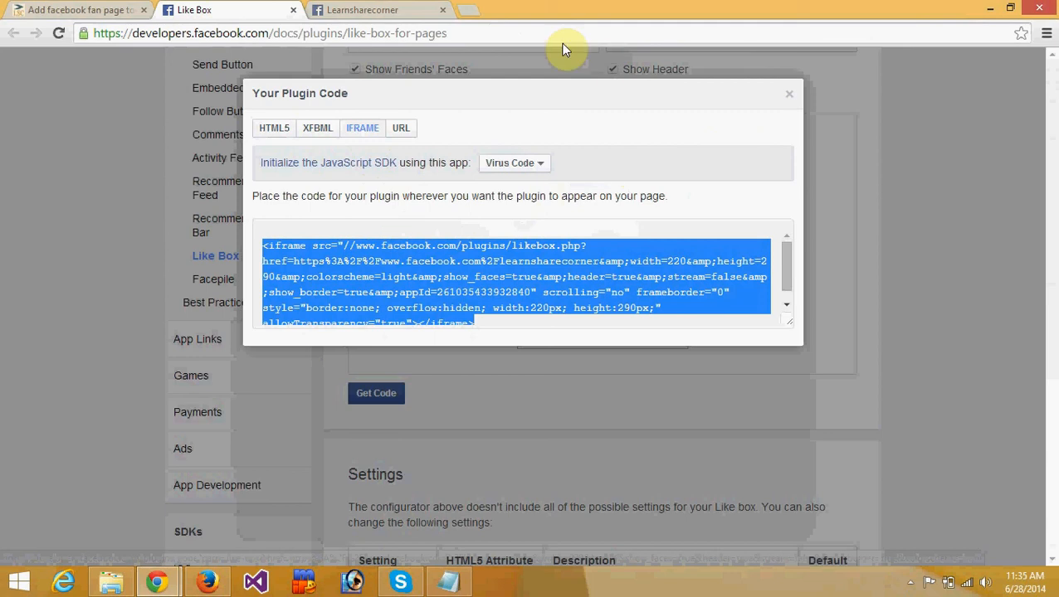
left_click(618, 10)
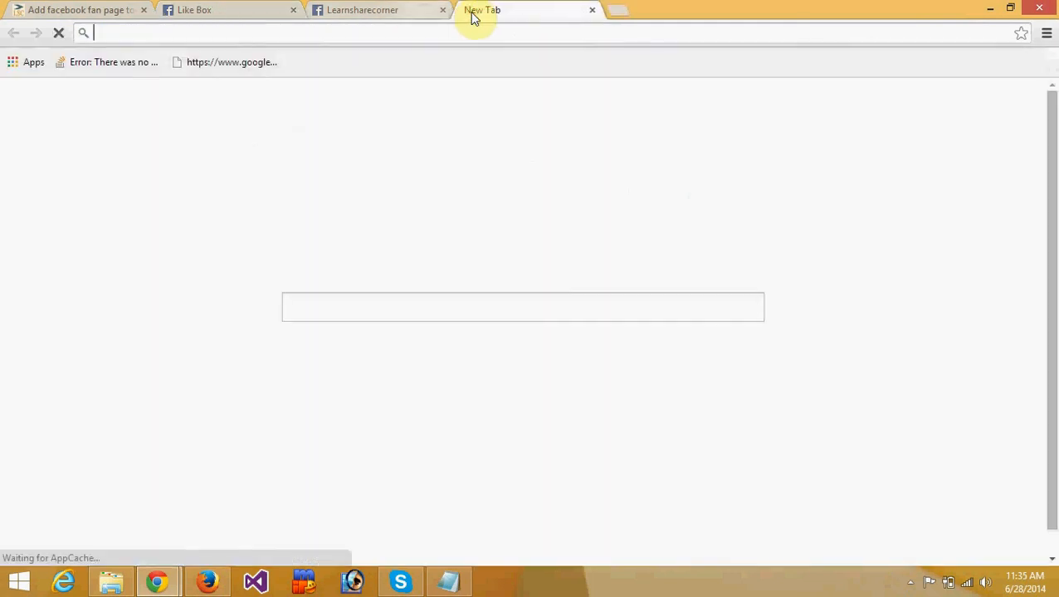
Go to learnsharecorner.com/wp-admin and log in as admin to reach the WordPress dashboard.
type("learnsharecorner.com")
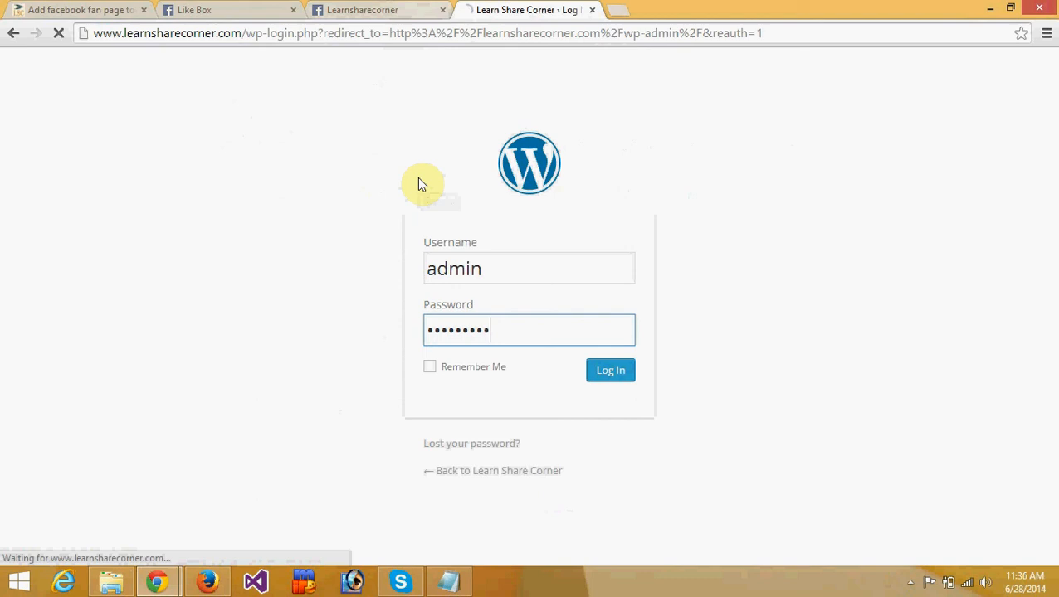
left_click(610, 370)
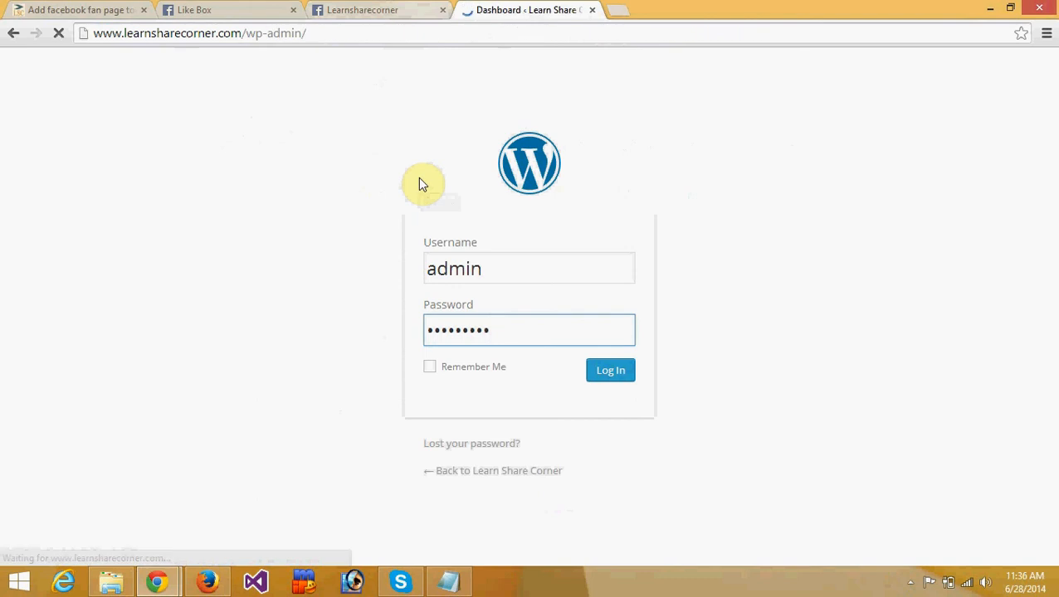
left_click(611, 370)
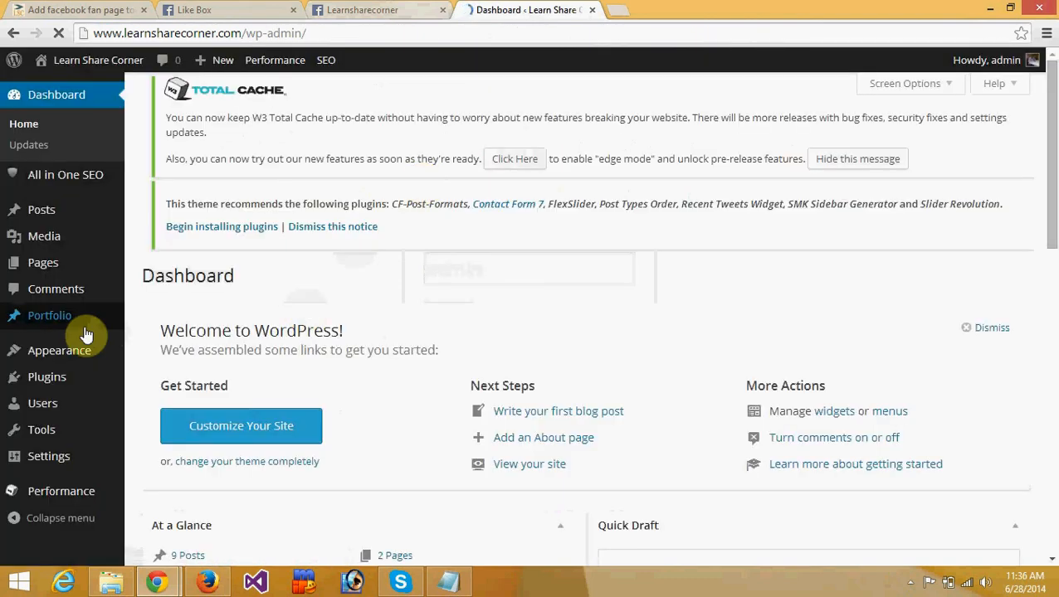
Under Appearance > Widgets, paste the iframe code into the Blog Widgets Text widget and save it.
left_click(60, 349)
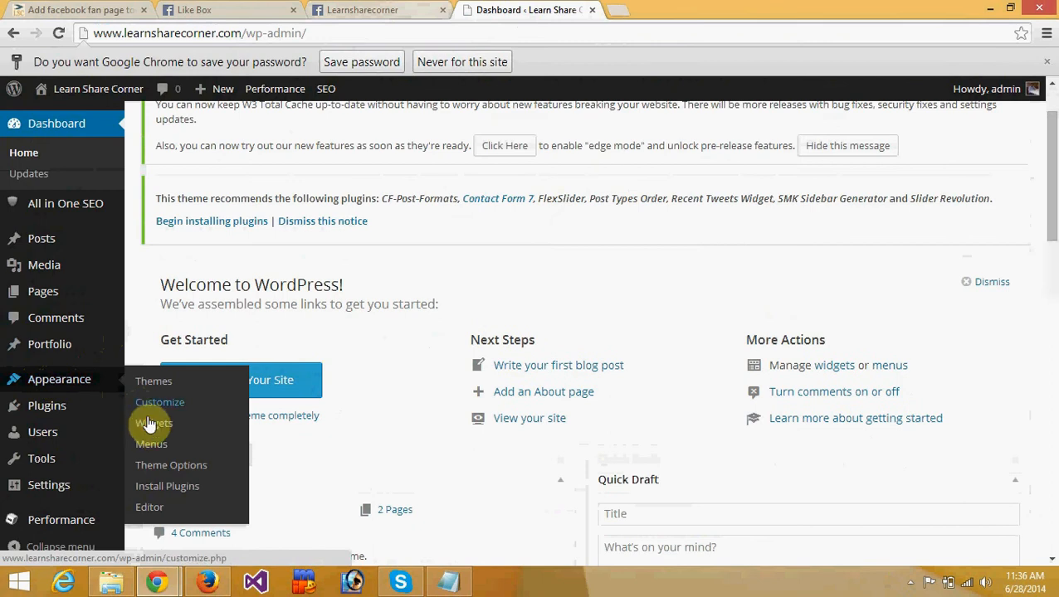
left_click(154, 424)
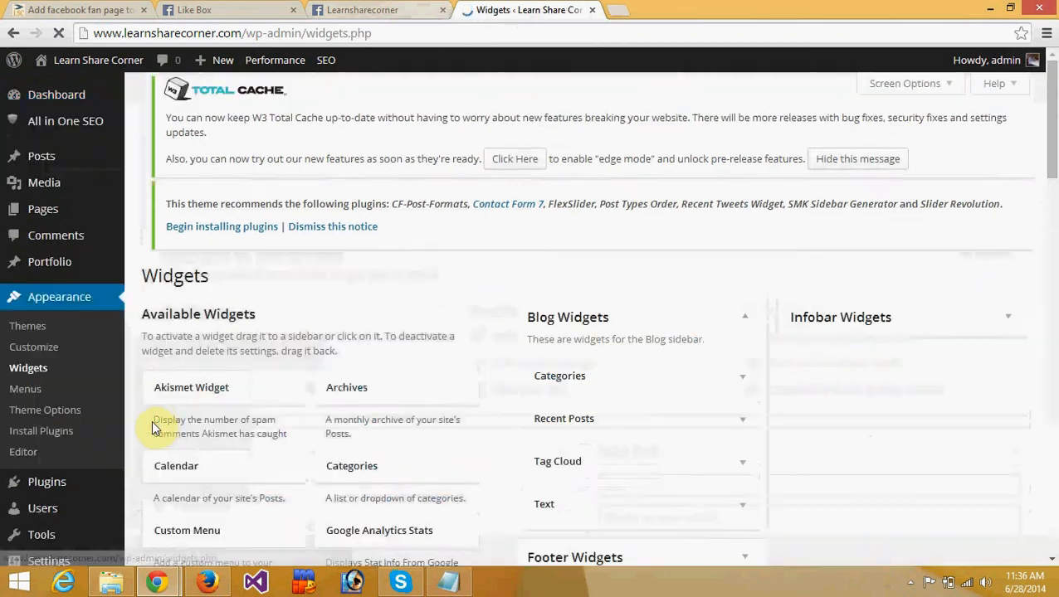
scroll("down", 3)
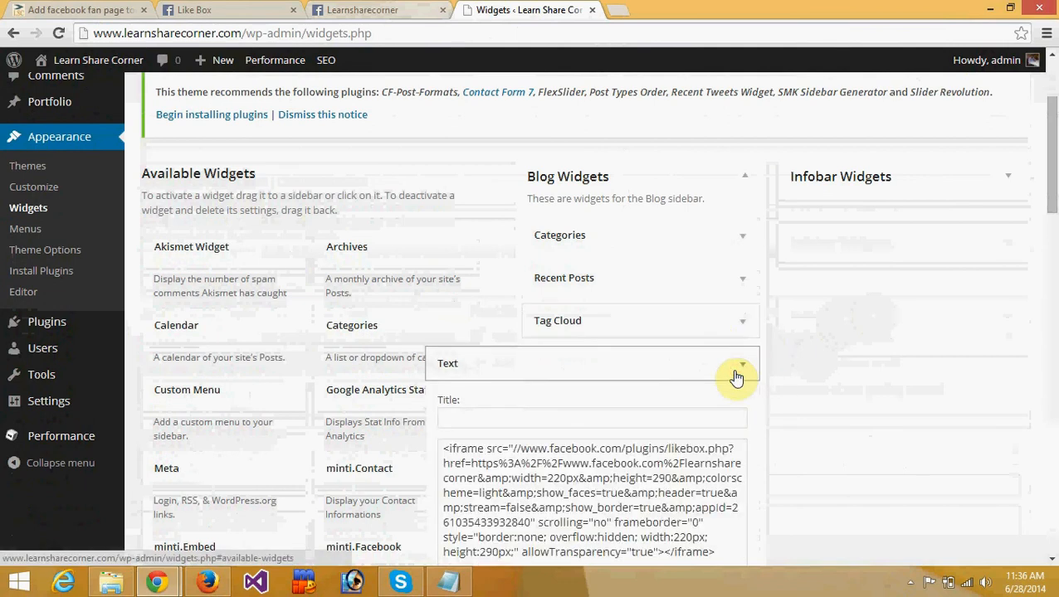
scroll("down", 3)
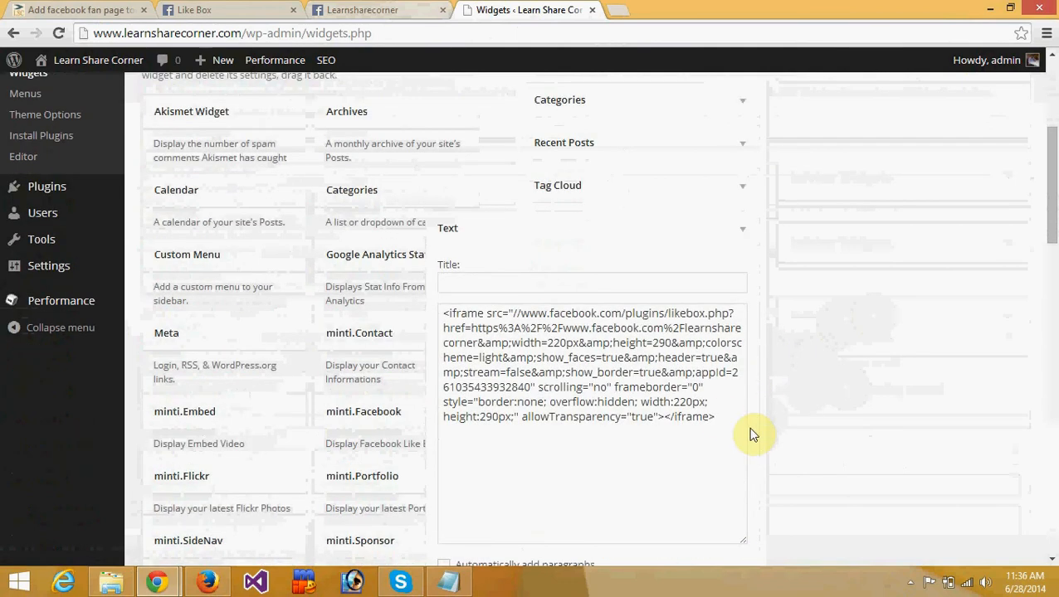
left_click(713, 416)
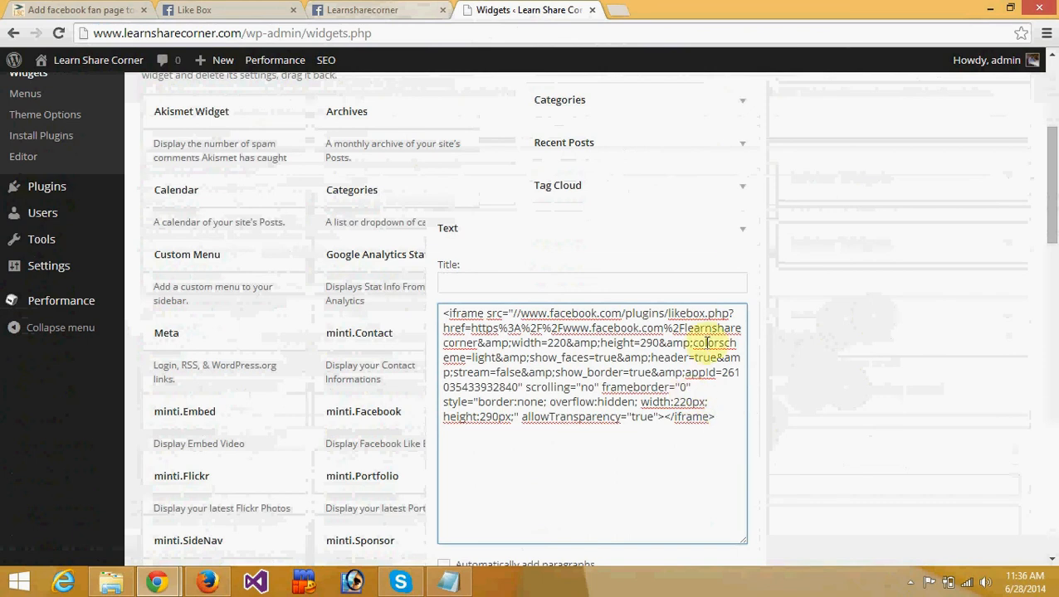
left_click(742, 229)
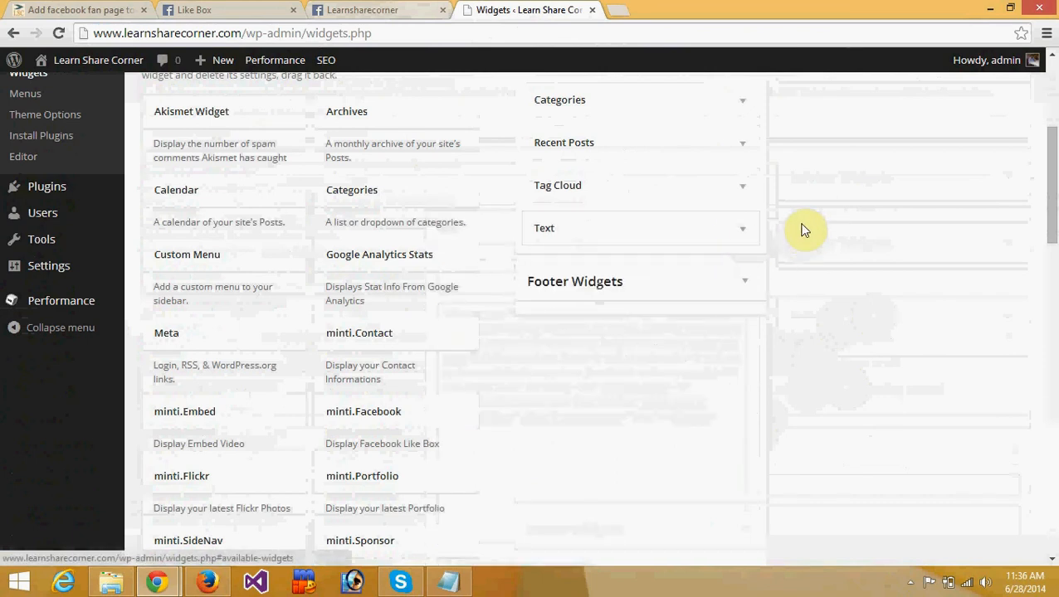
scroll("up", 3)
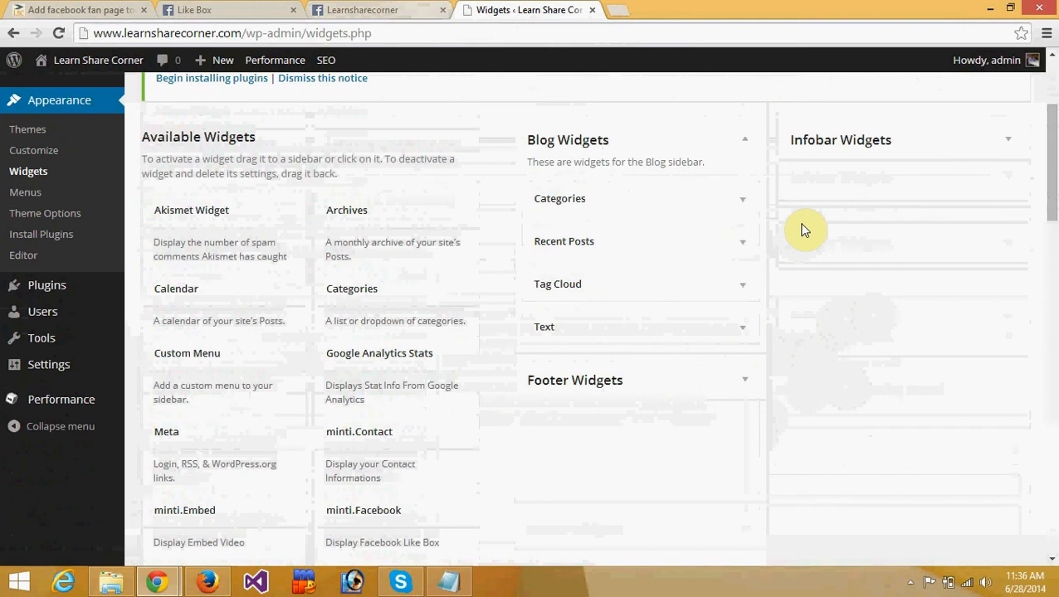
mouse_move(465, 341)
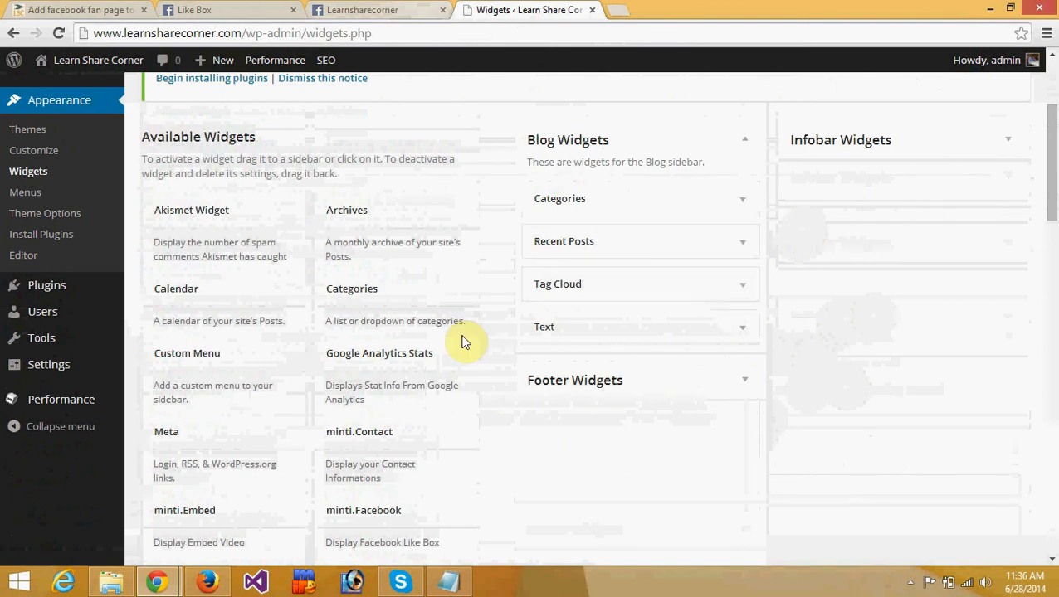
Load learnsharecorner.com in a new tab and confirm the Find us on Facebook Like Box in the sidebar.
left_click(74, 10)
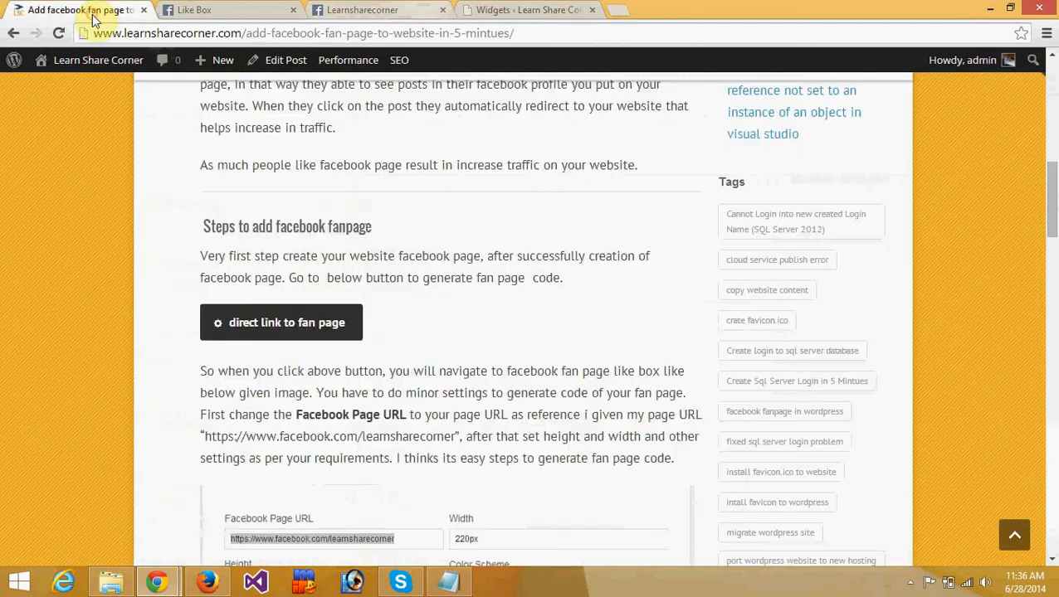
left_click(302, 33)
type("lear")
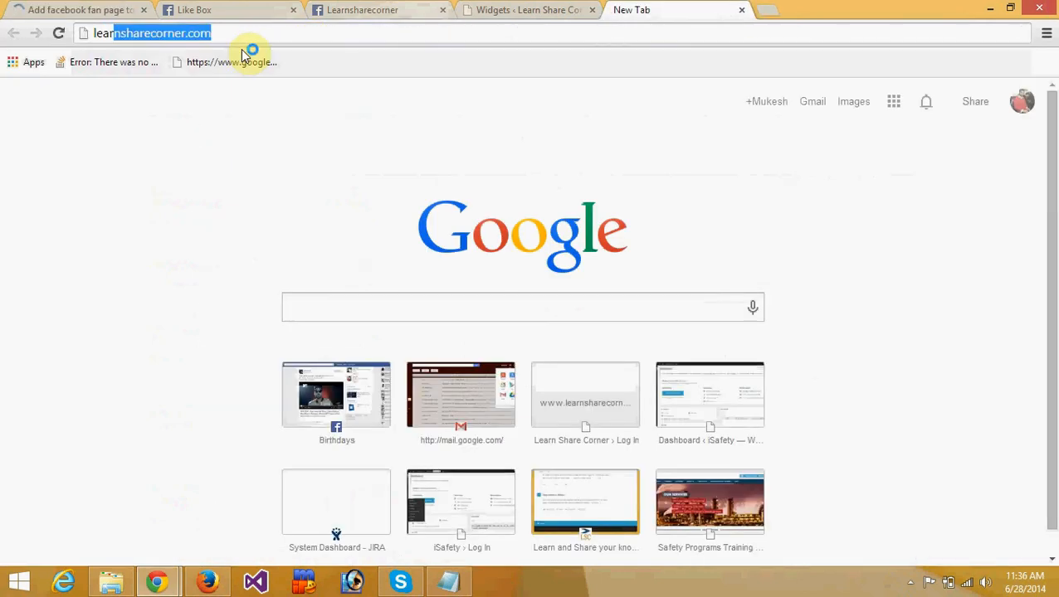
key("Return")
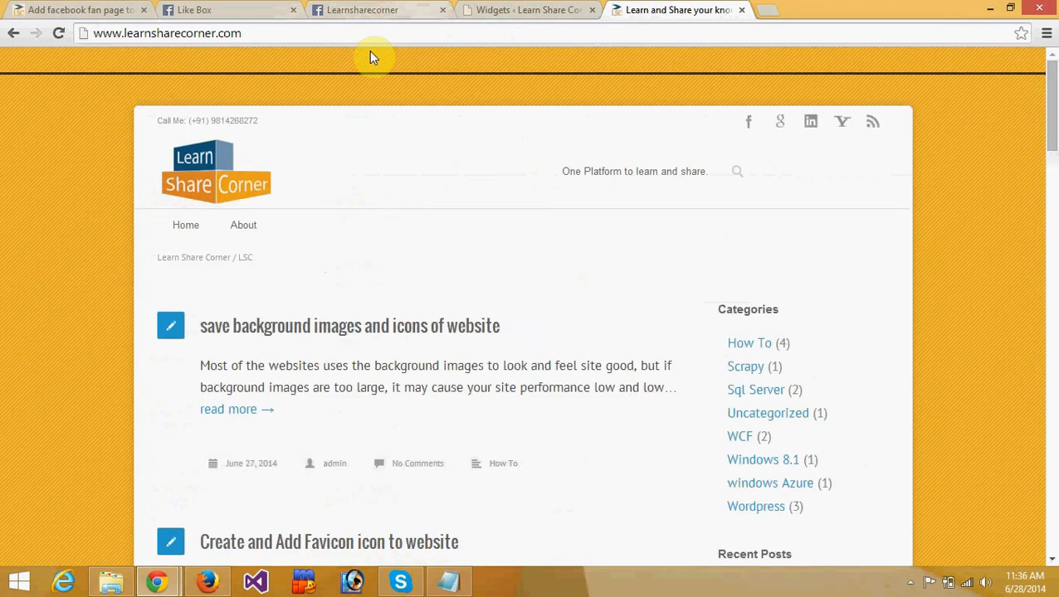
scroll("down", 3)
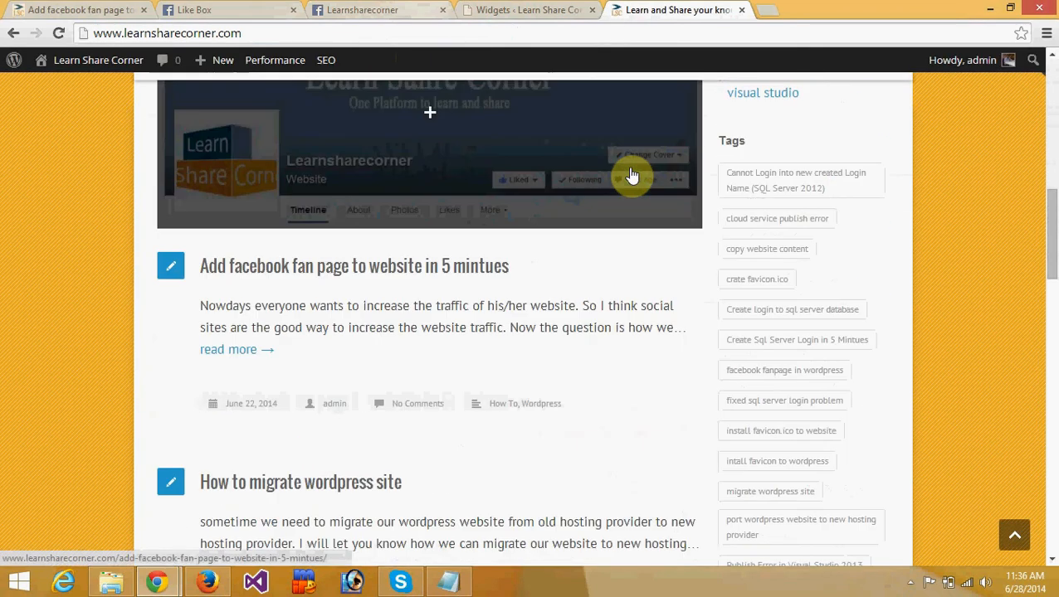
scroll("down", 3)
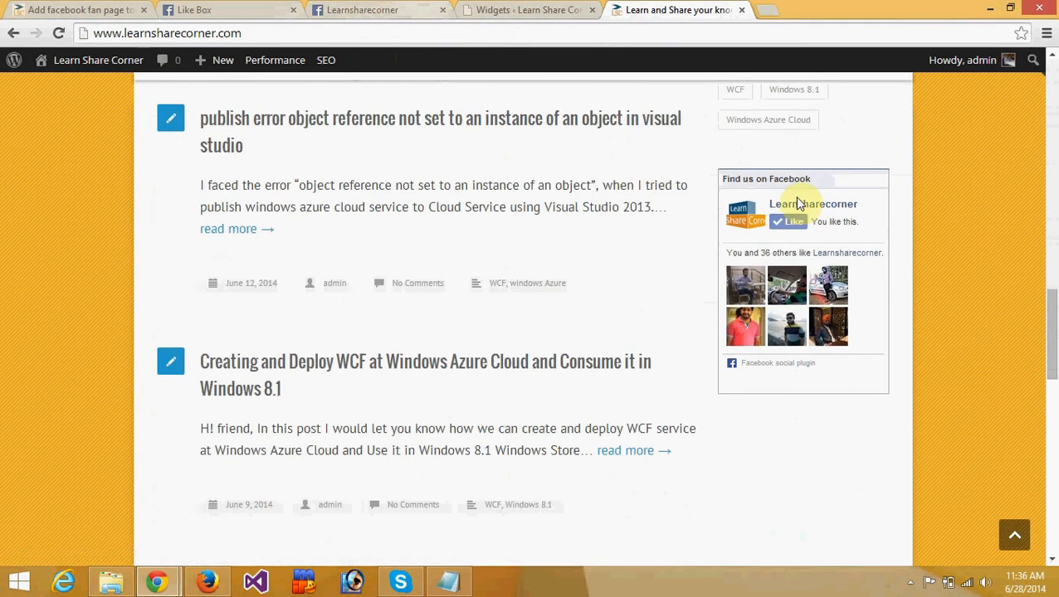
mouse_move(839, 298)
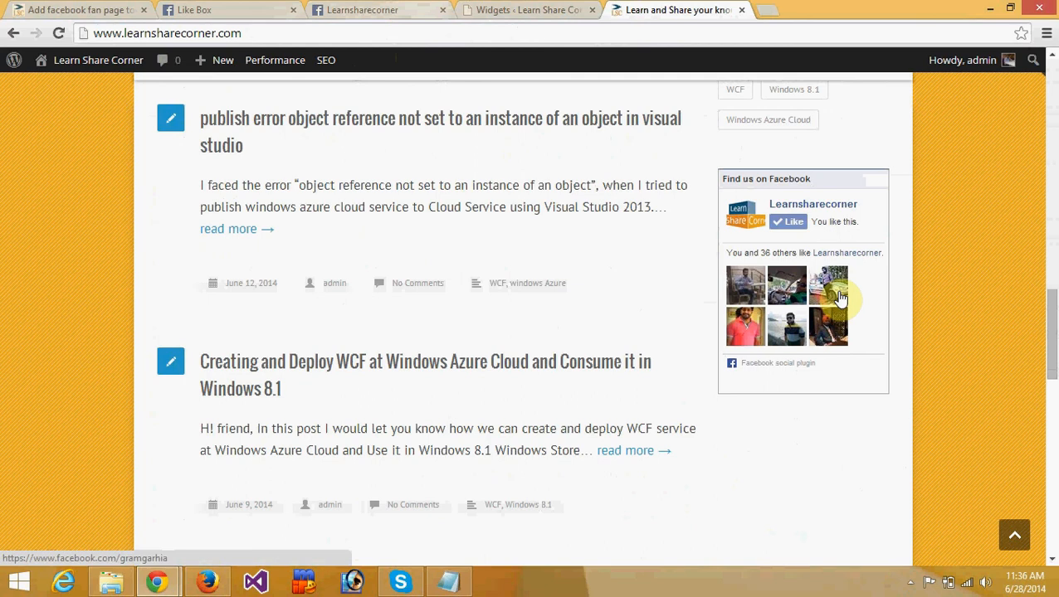
mouse_move(686, 315)
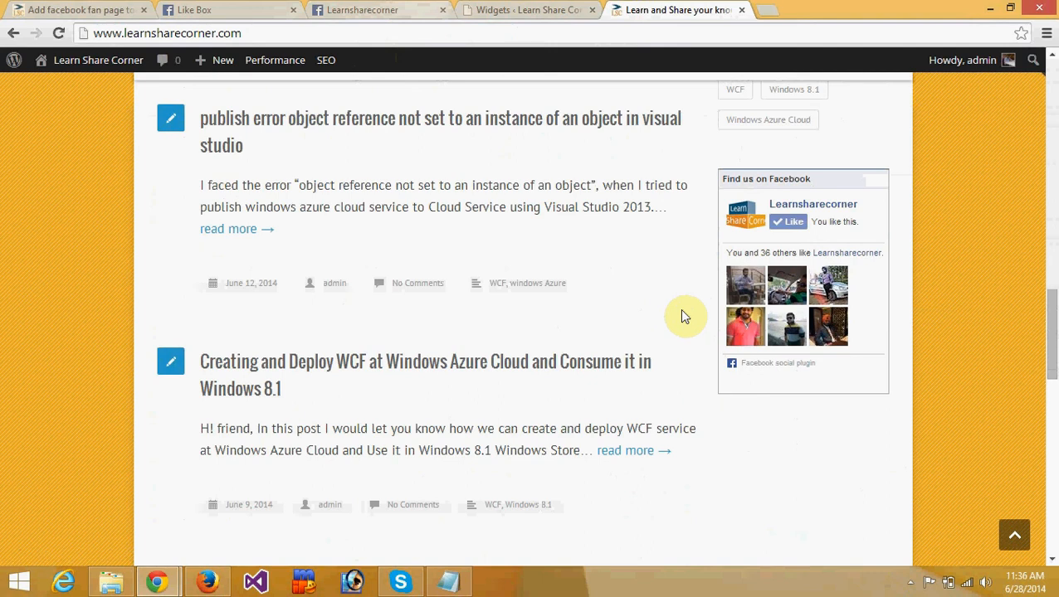
mouse_move(654, 282)
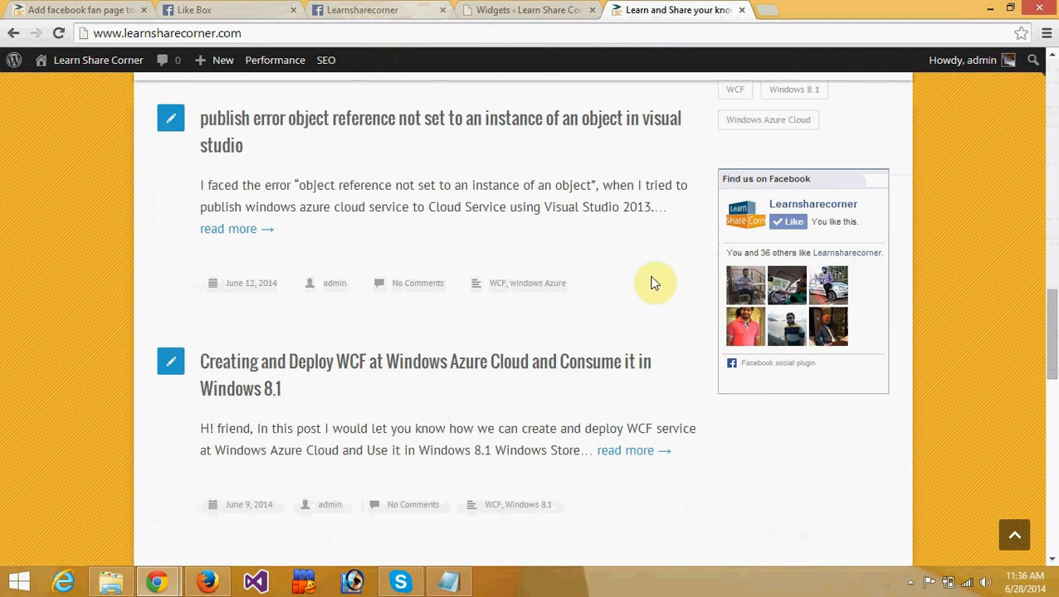